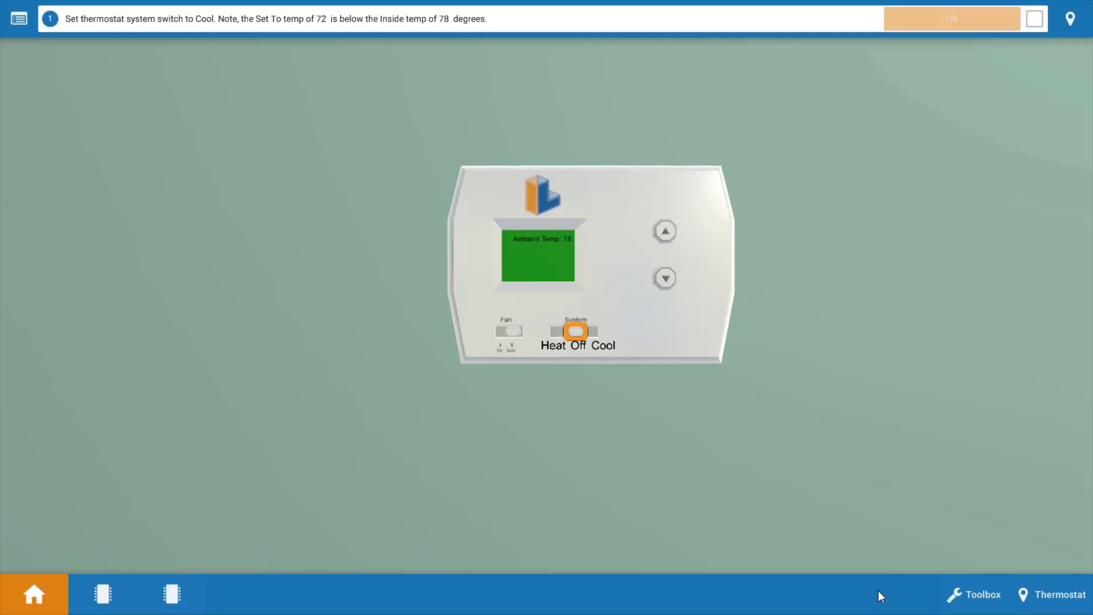
{"action": "mouse_move", "coordinate": [668, 464]}
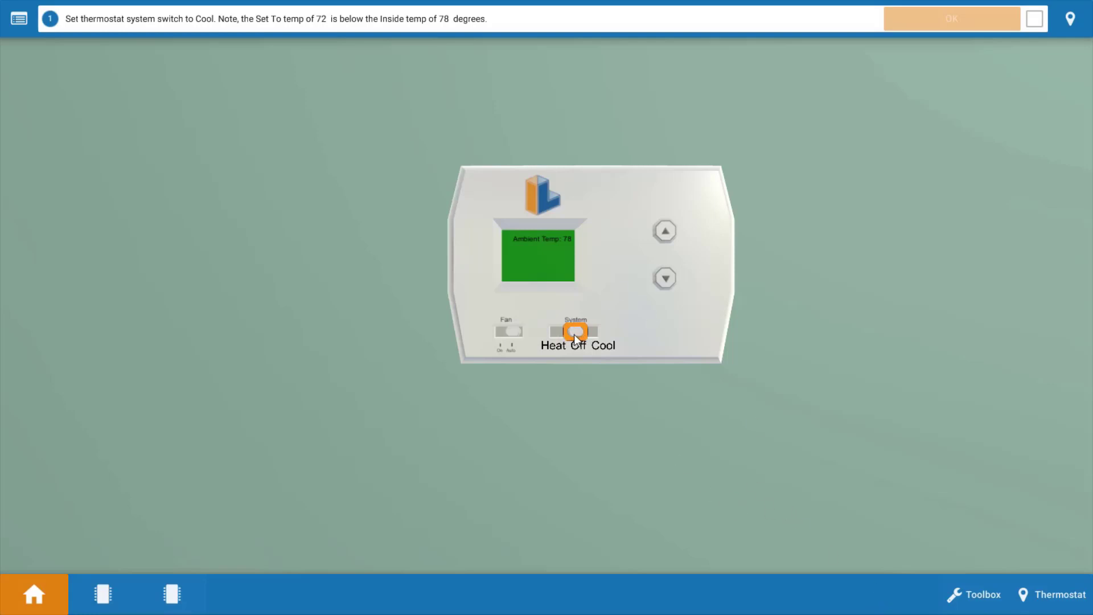
Switch the thermostat System to Cool at 72 and confirm the step done.
{"action": "left_click", "coordinate": [591, 330]}
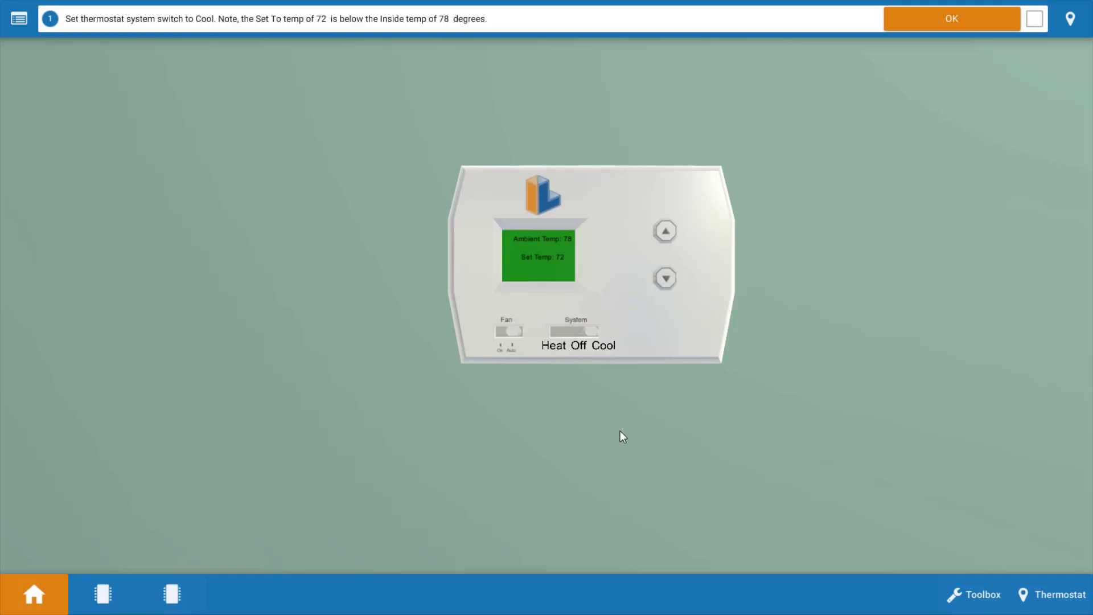
{"action": "mouse_move", "coordinate": [824, 454]}
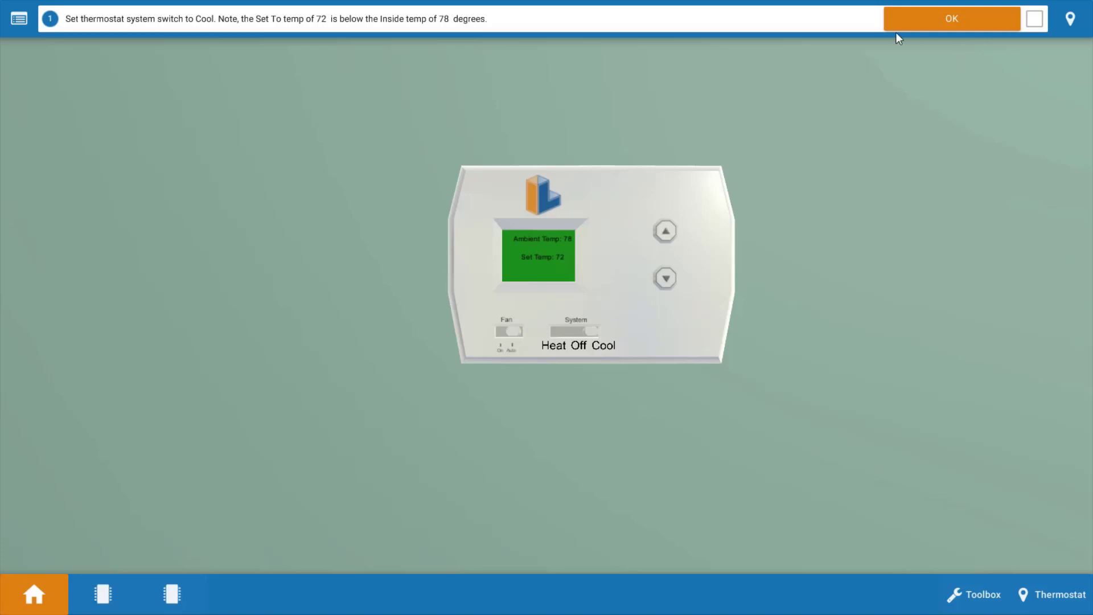
{"action": "mouse_move", "coordinate": [968, 29]}
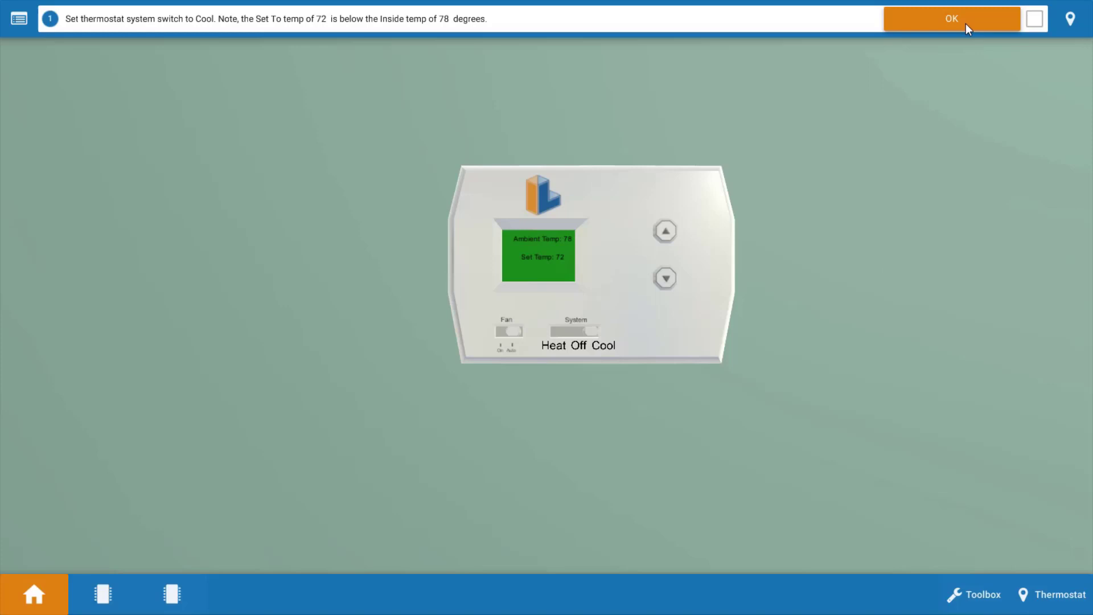
{"action": "left_click", "coordinate": [951, 19]}
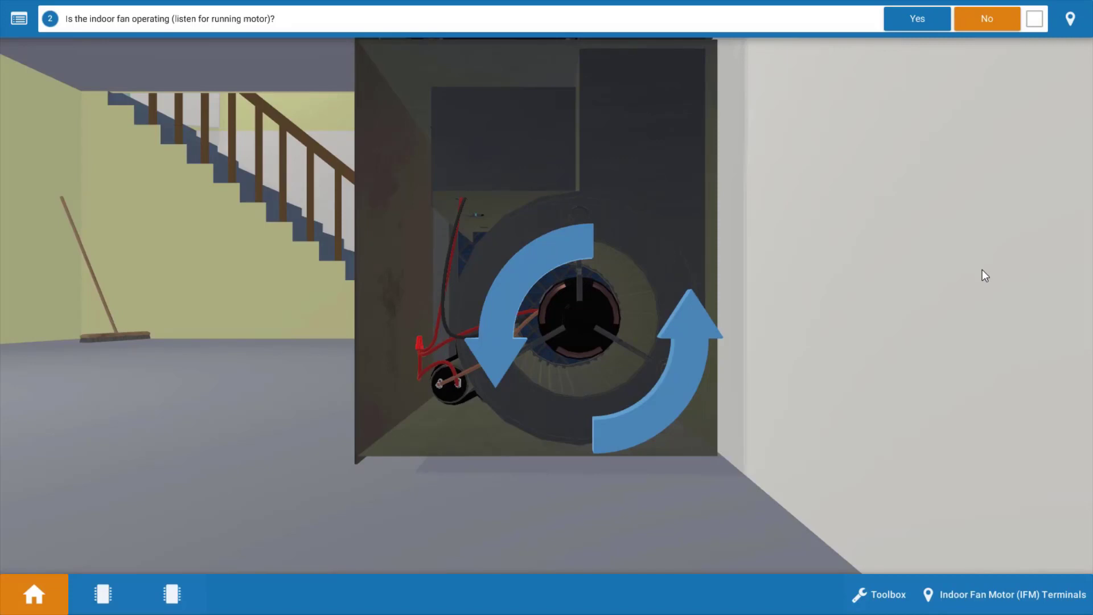
{"action": "mouse_move", "coordinate": [977, 370]}
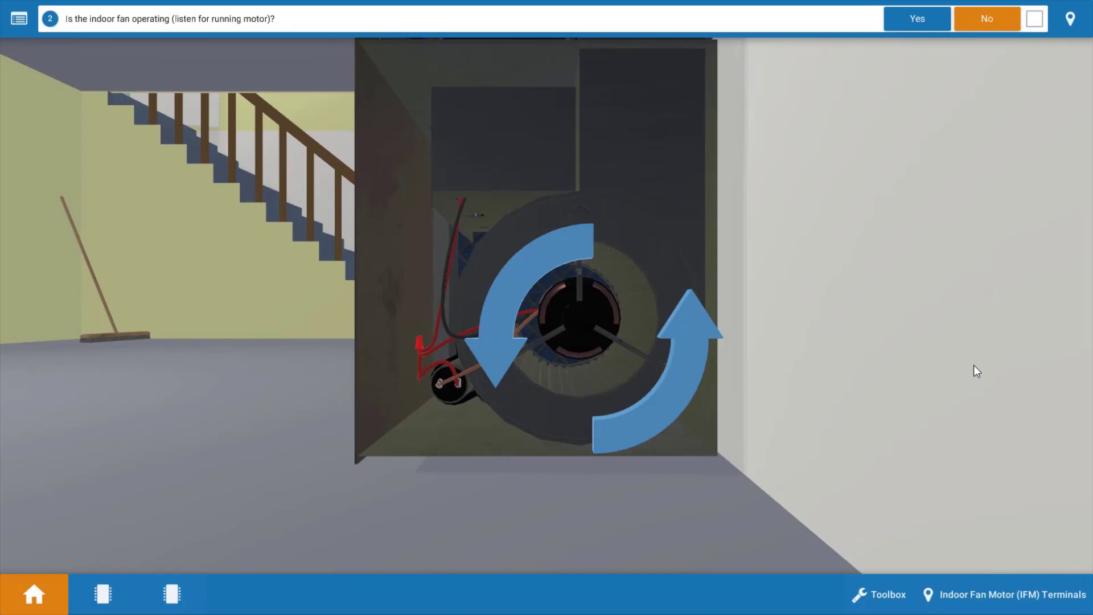
{"action": "mouse_move", "coordinate": [961, 427]}
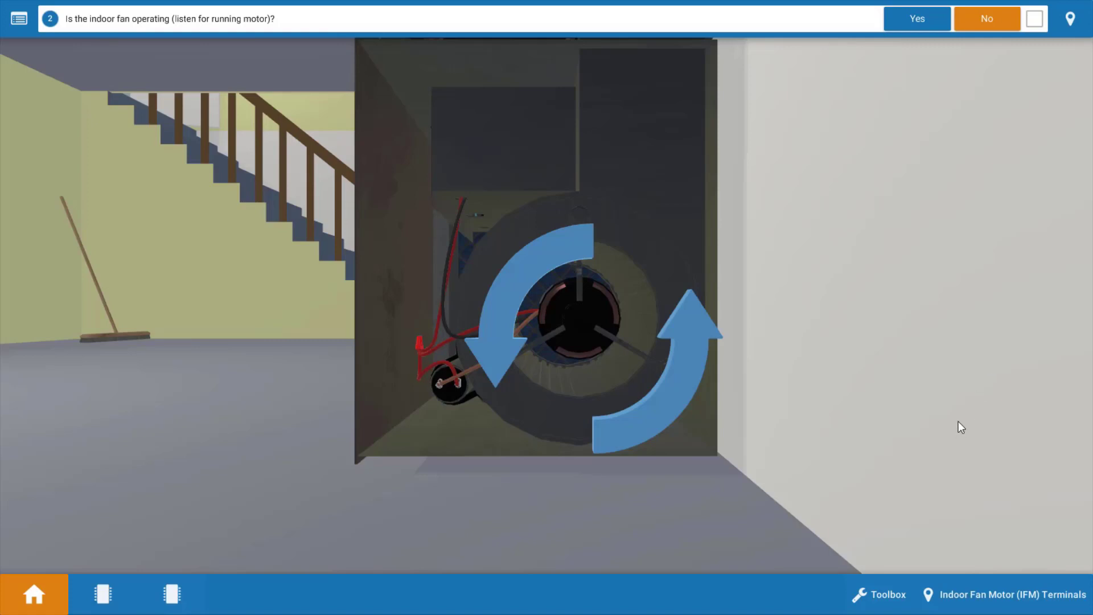
{"action": "mouse_move", "coordinate": [965, 421]}
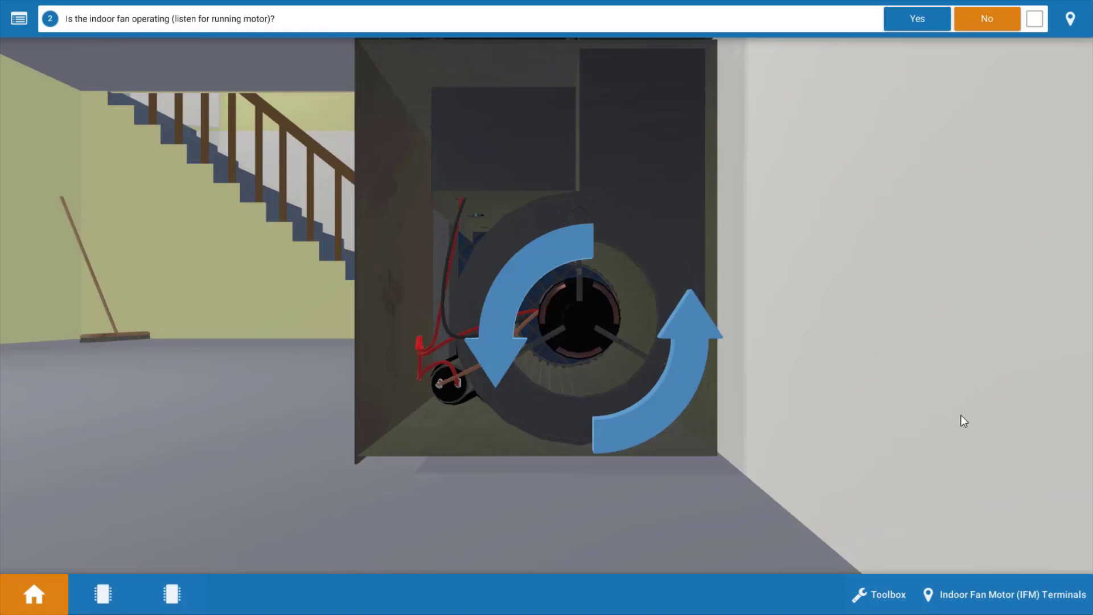
{"action": "mouse_move", "coordinate": [780, 406]}
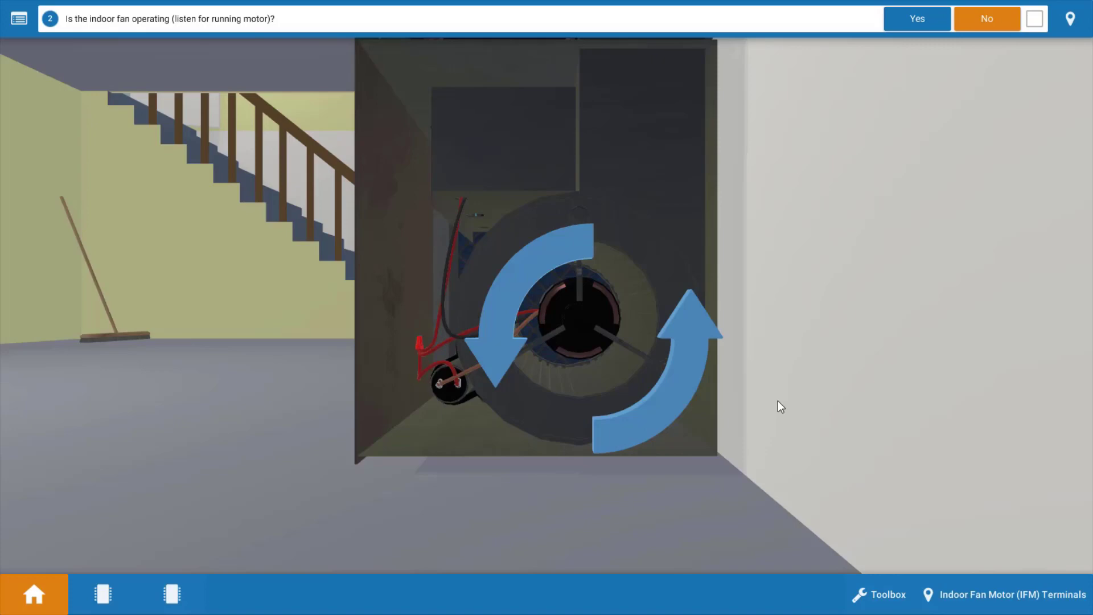
{"action": "mouse_move", "coordinate": [1035, 20]}
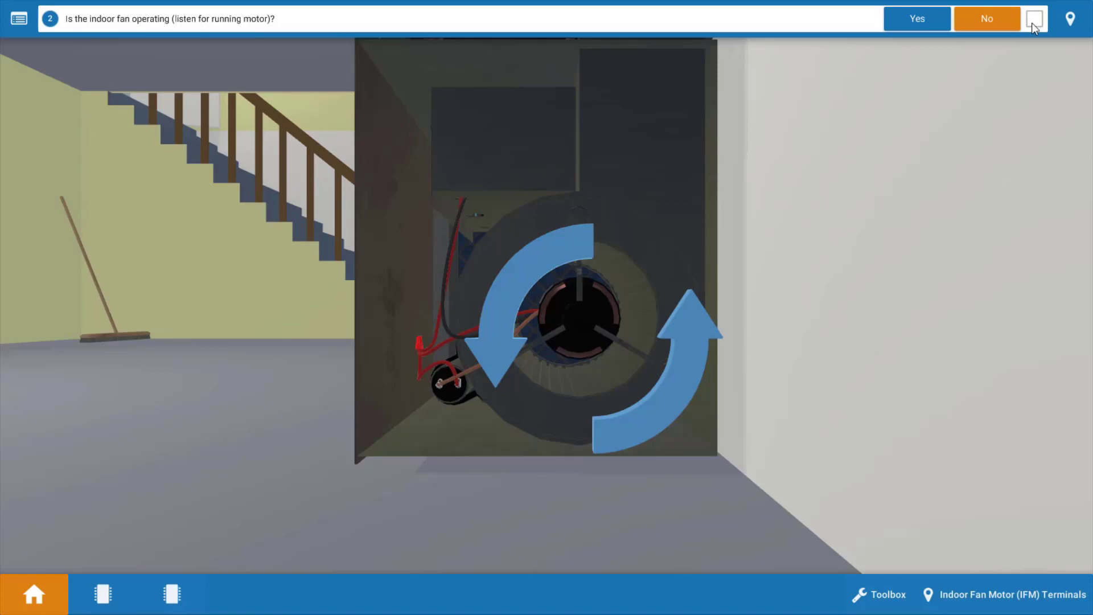
Mark the indoor fan check complete to reach the outdoor condensing unit question.
{"action": "left_click", "coordinate": [1035, 18]}
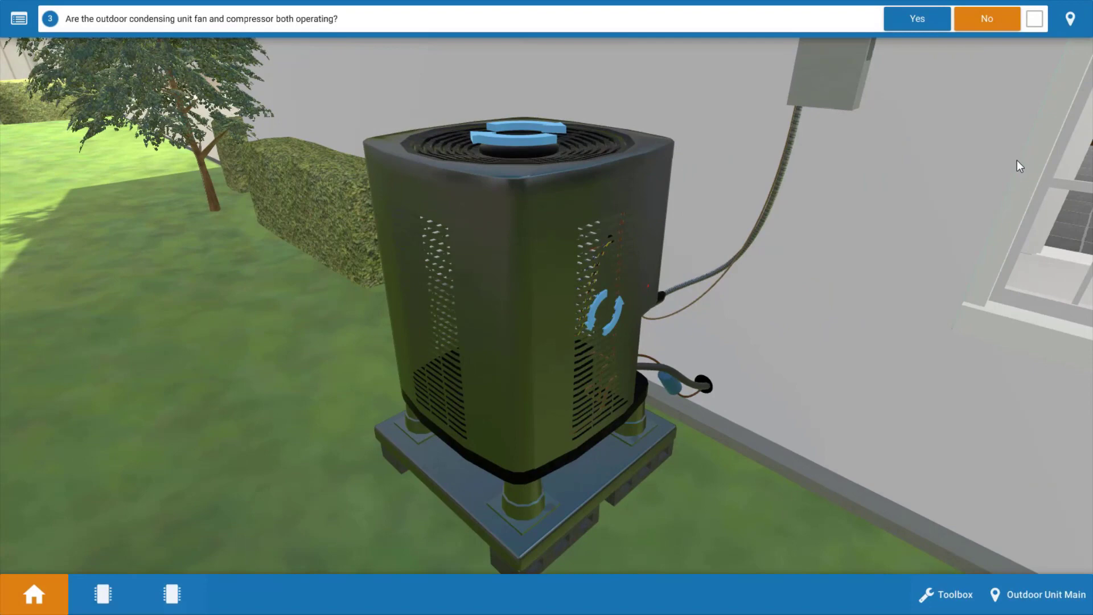
{"action": "mouse_move", "coordinate": [641, 374]}
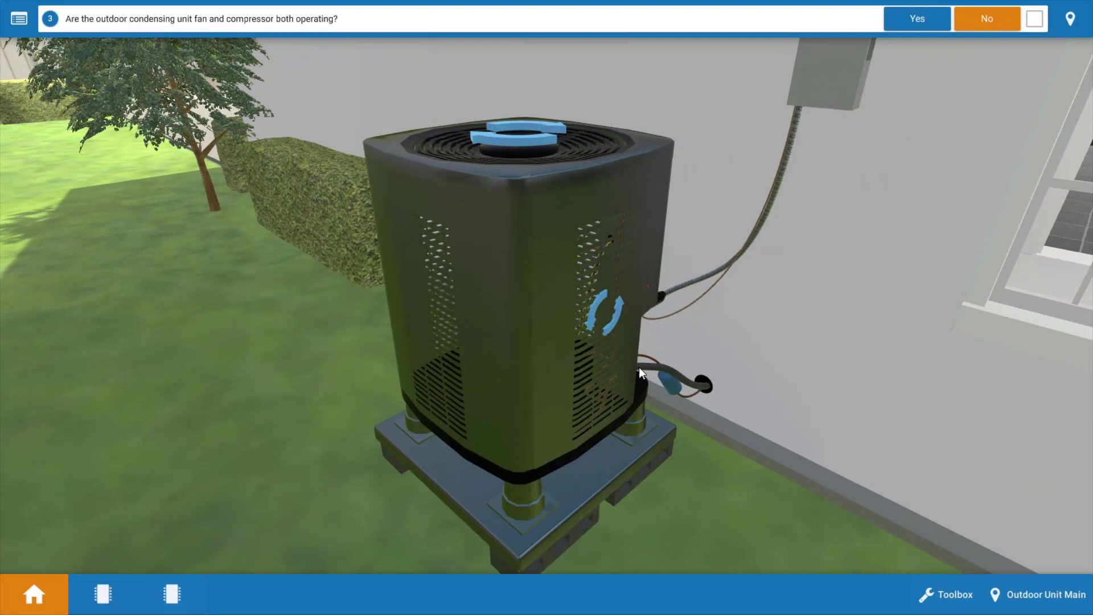
{"action": "mouse_move", "coordinate": [557, 162]}
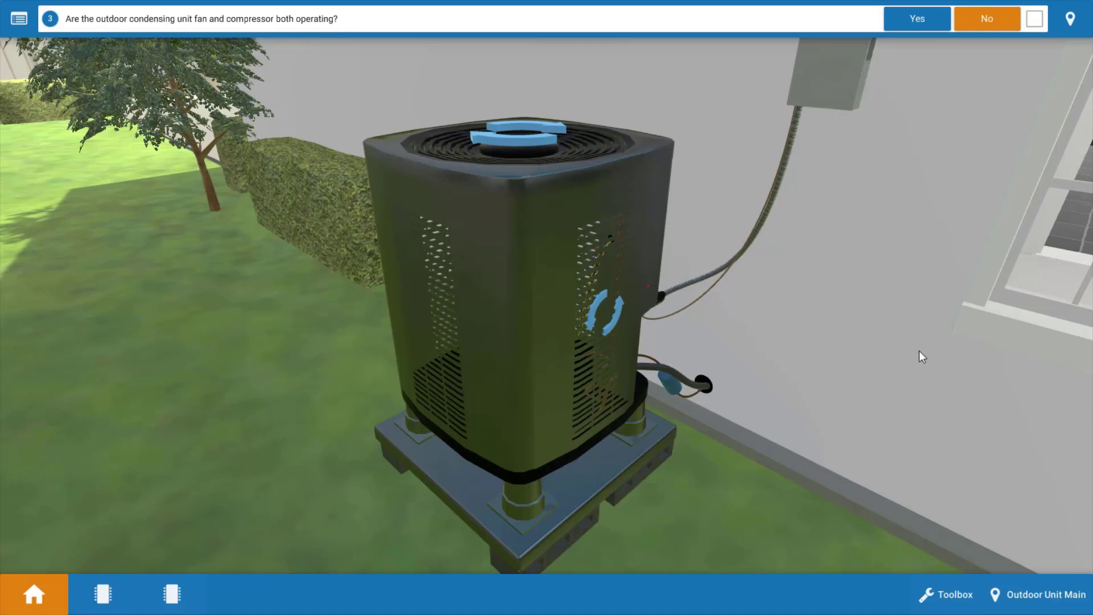
{"action": "mouse_move", "coordinate": [999, 48]}
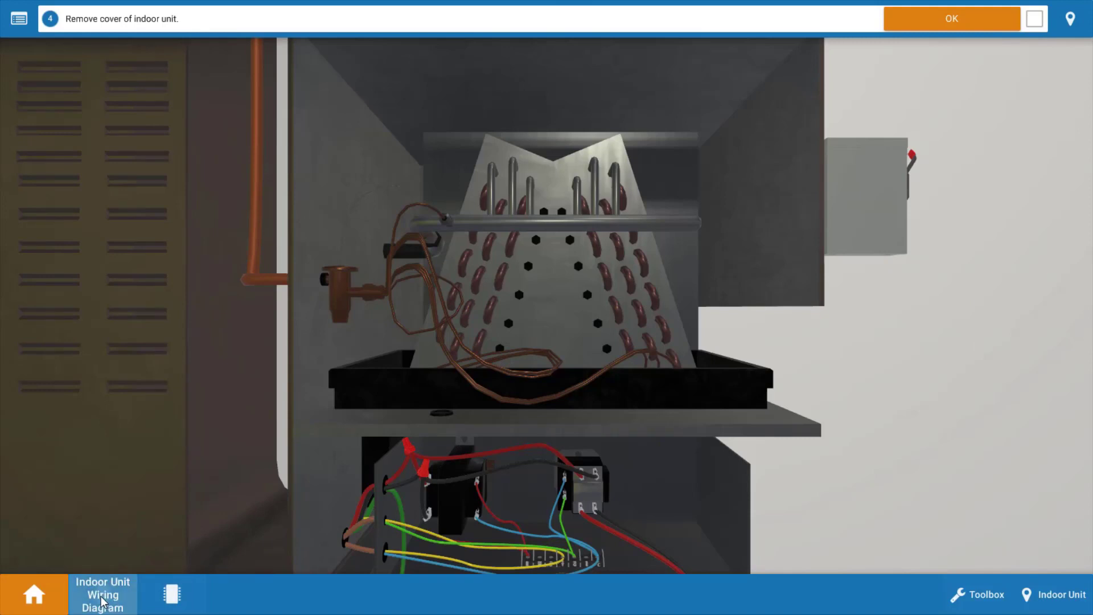
Show the indoor unit wiring diagram and study the thermostat-transformer schematic.
{"action": "left_click", "coordinate": [103, 594]}
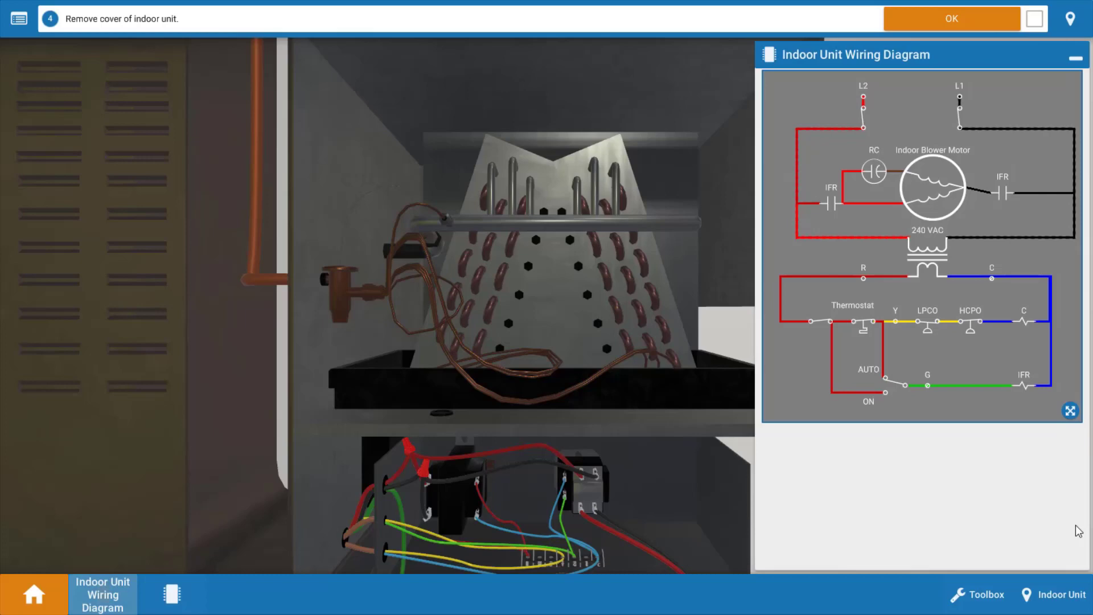
{"action": "mouse_move", "coordinate": [1005, 444]}
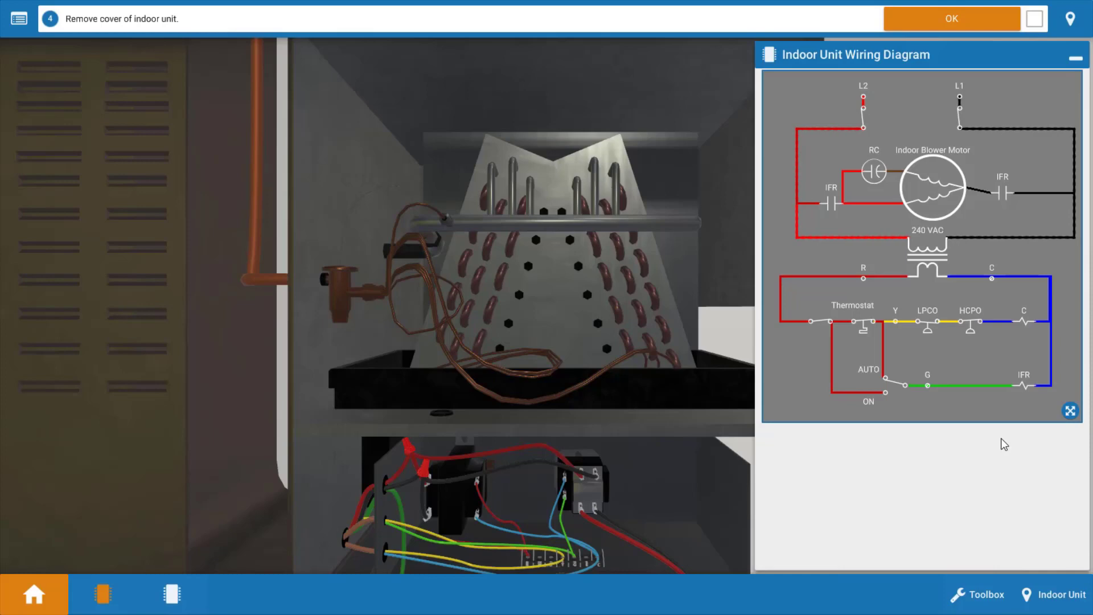
{"action": "mouse_move", "coordinate": [1012, 438]}
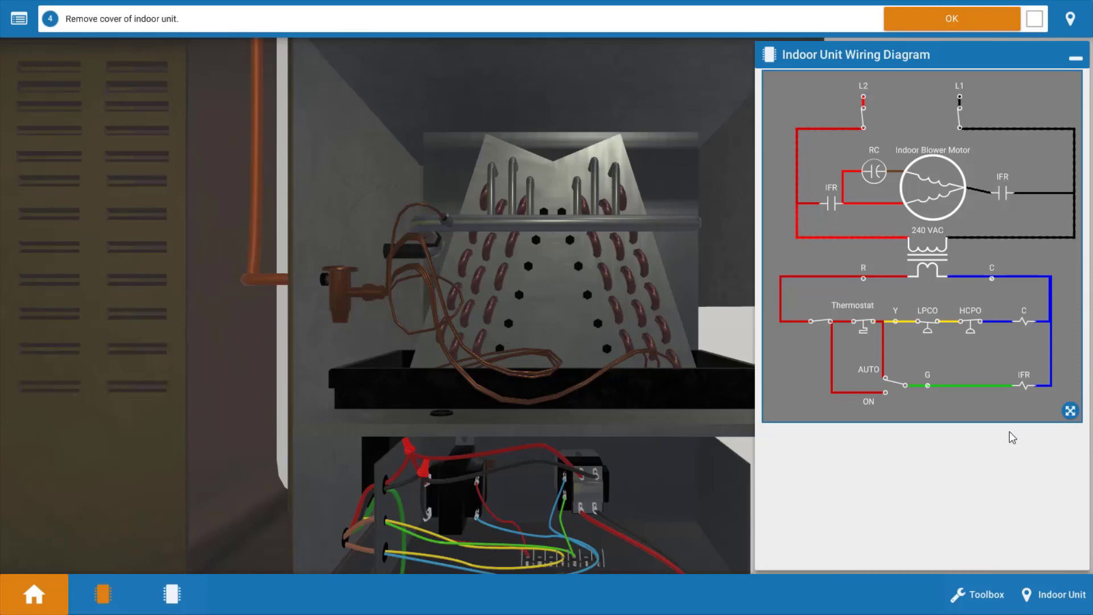
{"action": "mouse_move", "coordinate": [995, 152]}
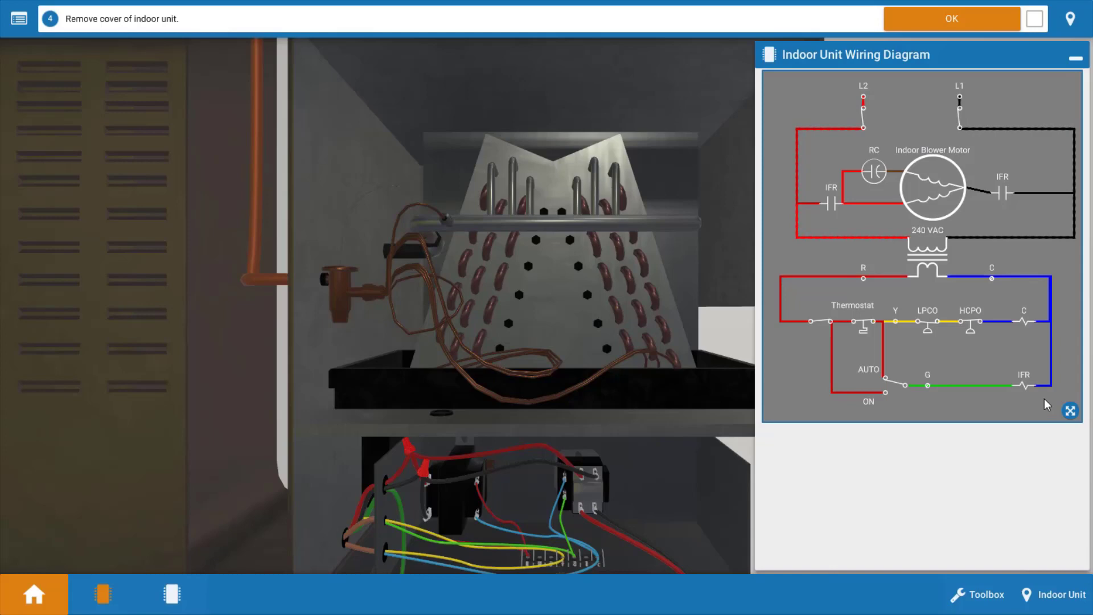
{"action": "mouse_move", "coordinate": [945, 263]}
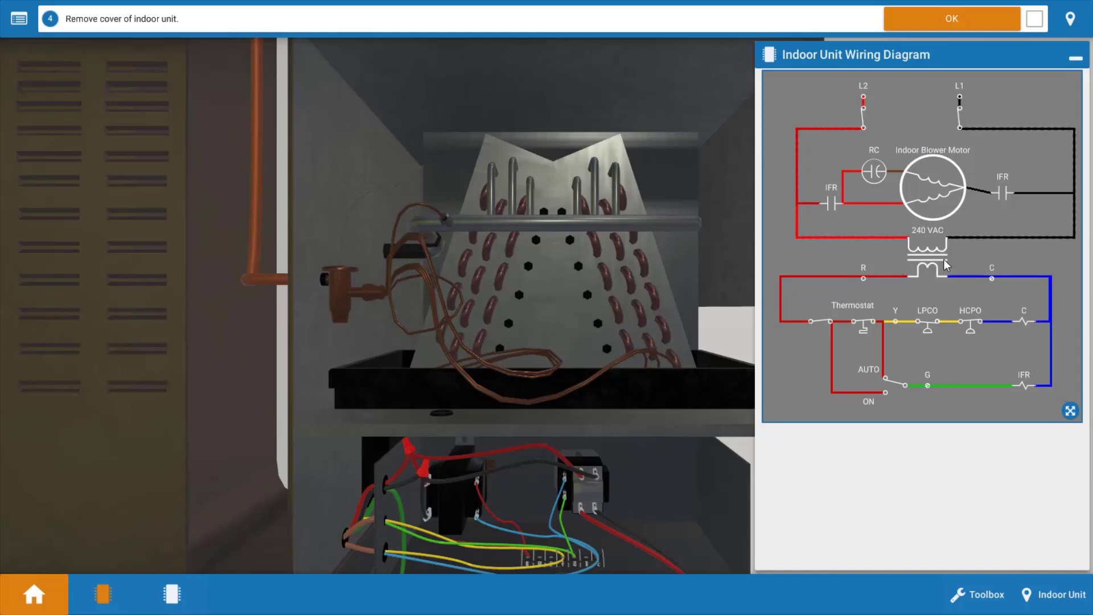
{"action": "mouse_move", "coordinate": [948, 272]}
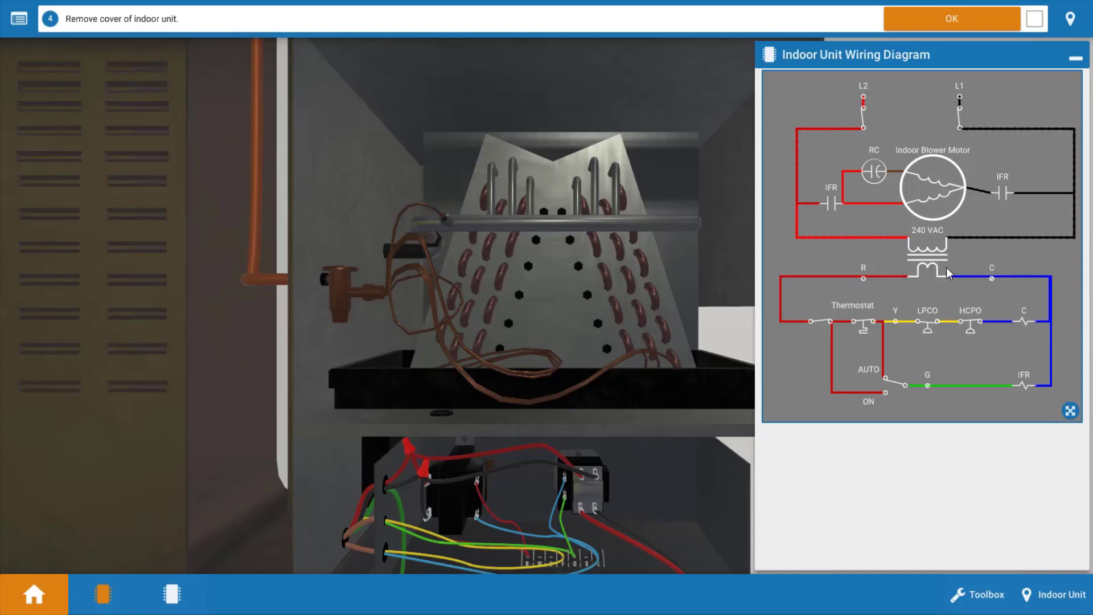
{"action": "mouse_move", "coordinate": [1019, 382]}
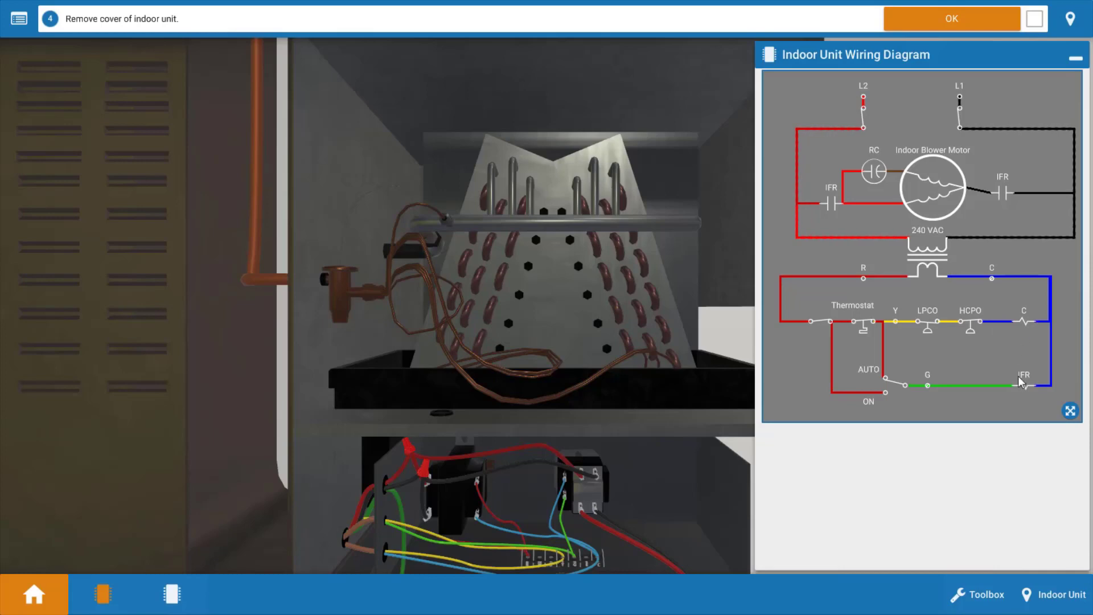
{"action": "mouse_move", "coordinate": [1025, 394]}
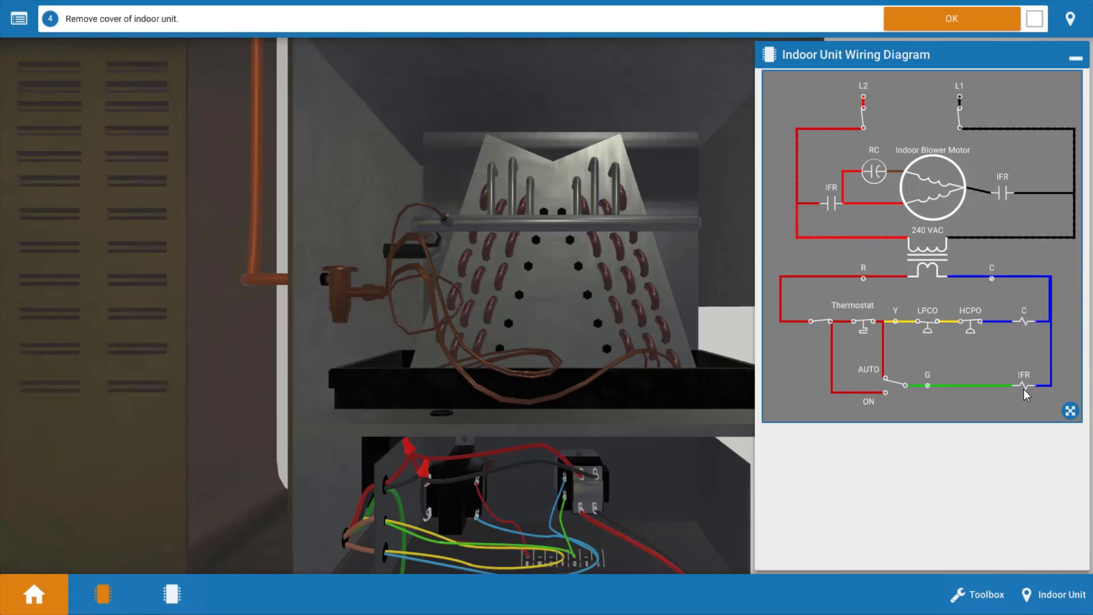
{"action": "mouse_move", "coordinate": [1024, 329]}
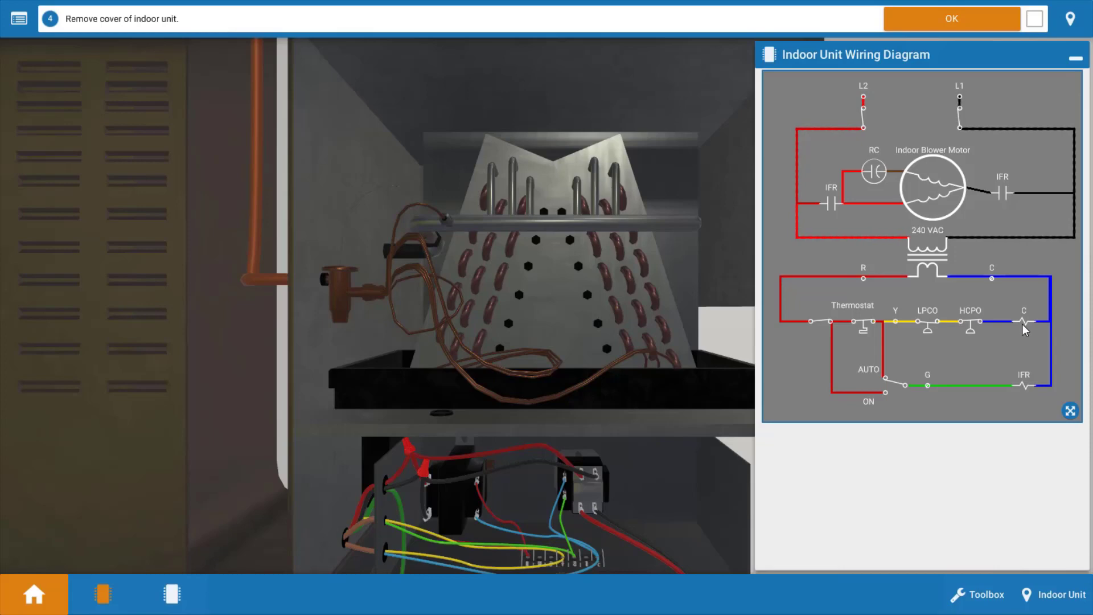
{"action": "mouse_move", "coordinate": [1027, 347]}
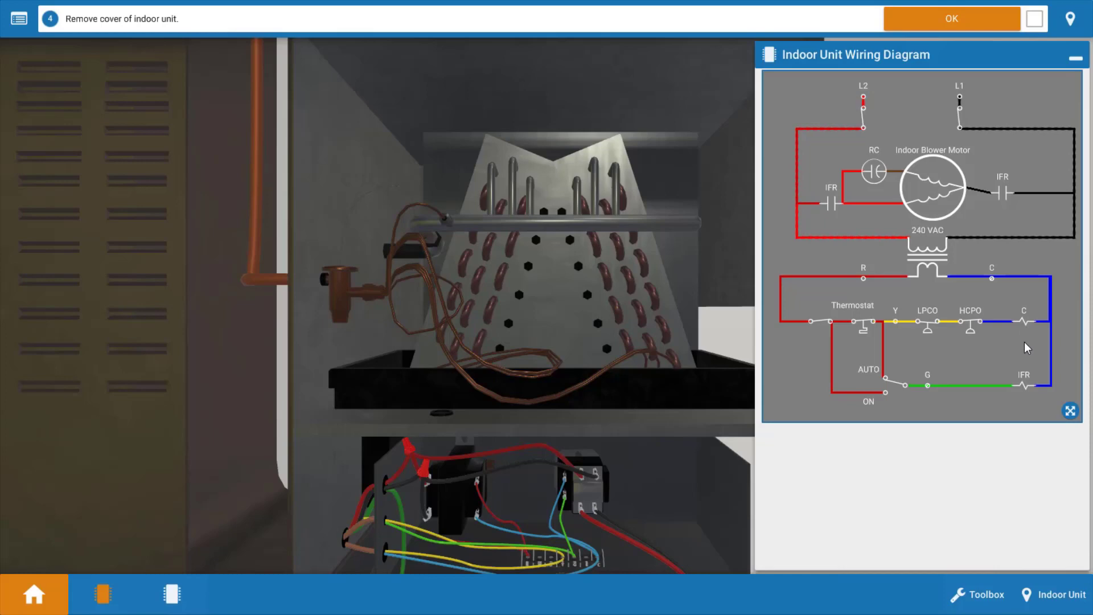
{"action": "mouse_move", "coordinate": [849, 63]}
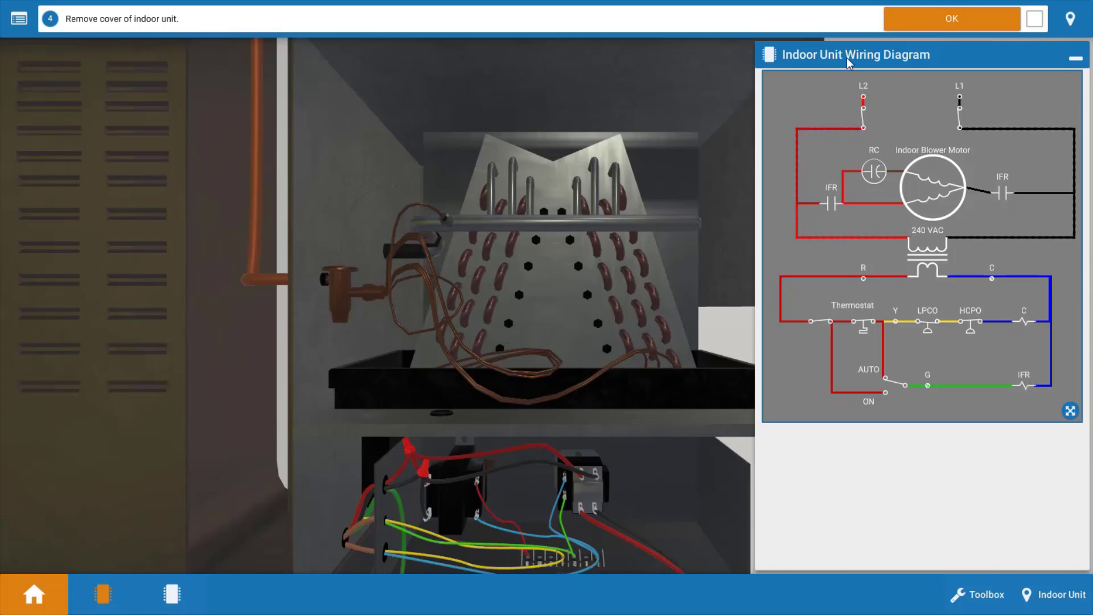
{"action": "mouse_move", "coordinate": [837, 222]}
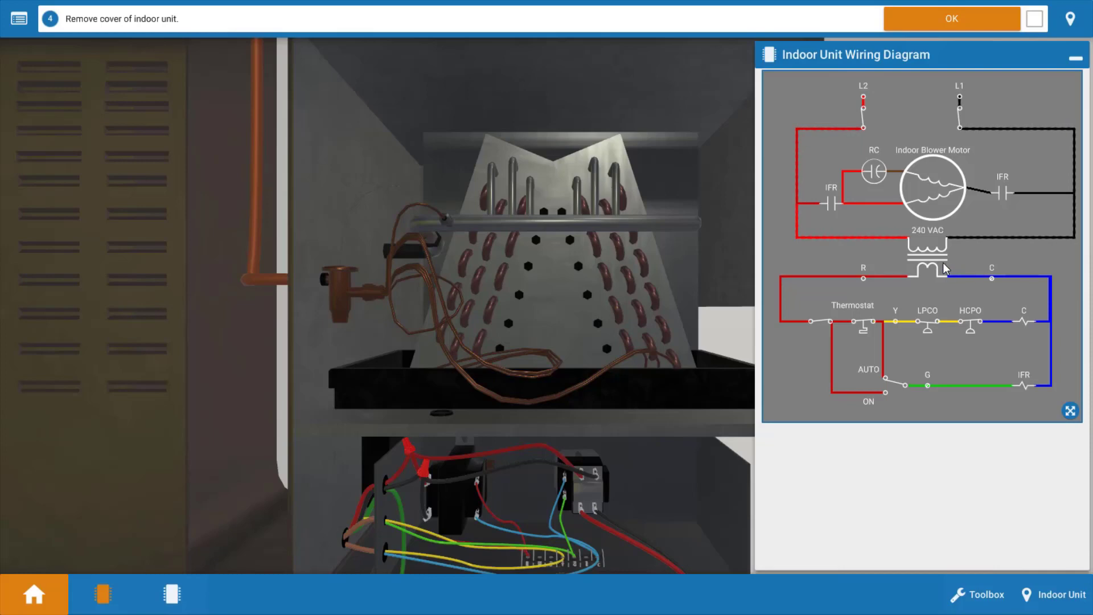
{"action": "mouse_move", "coordinate": [862, 328]}
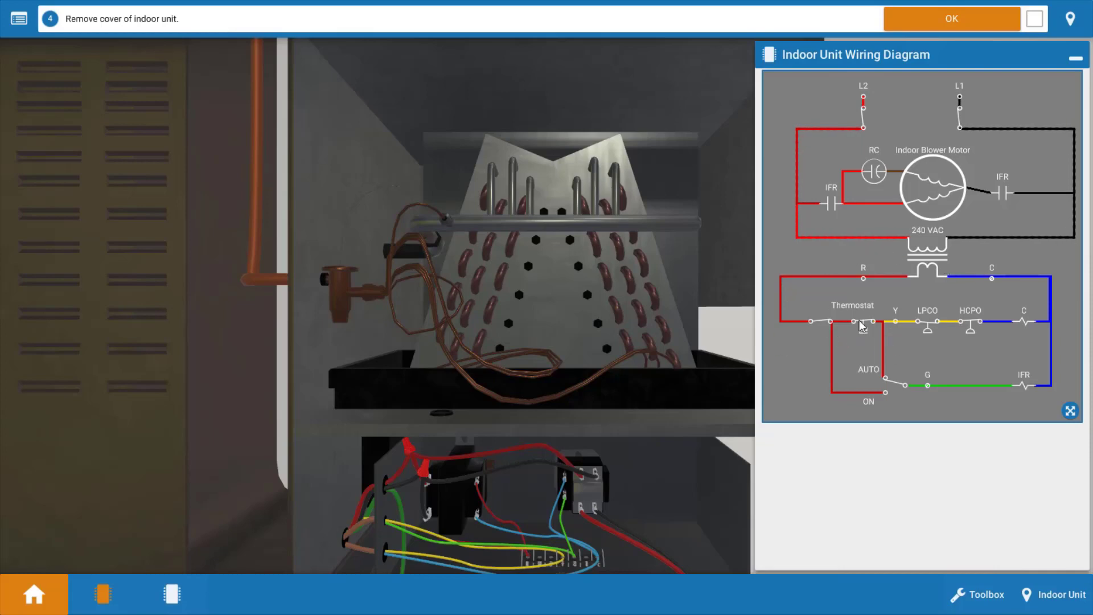
{"action": "mouse_move", "coordinate": [875, 335]}
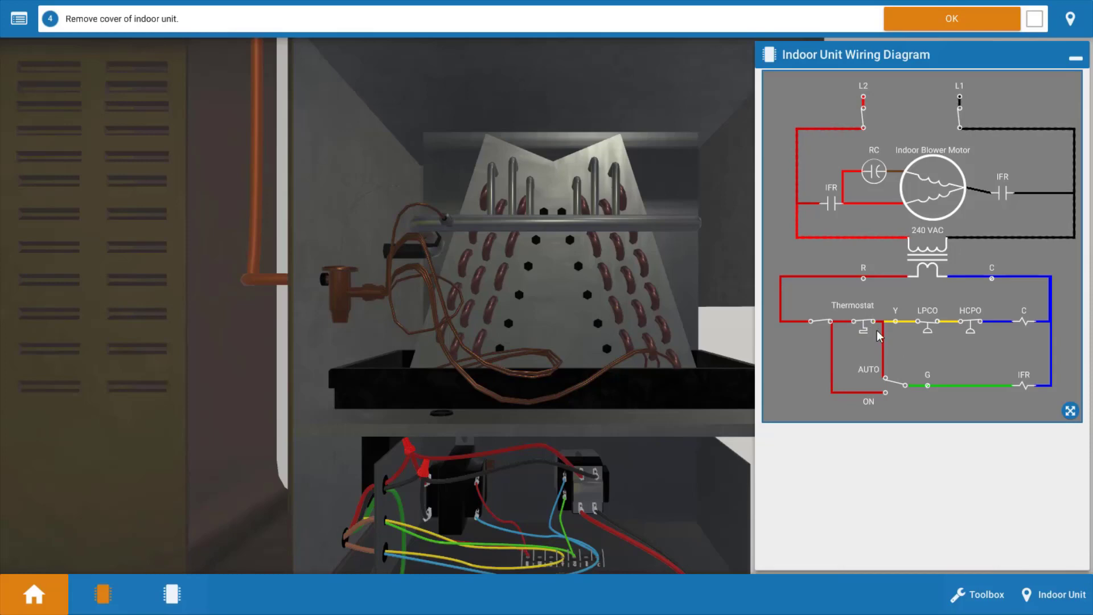
{"action": "mouse_move", "coordinate": [900, 325]}
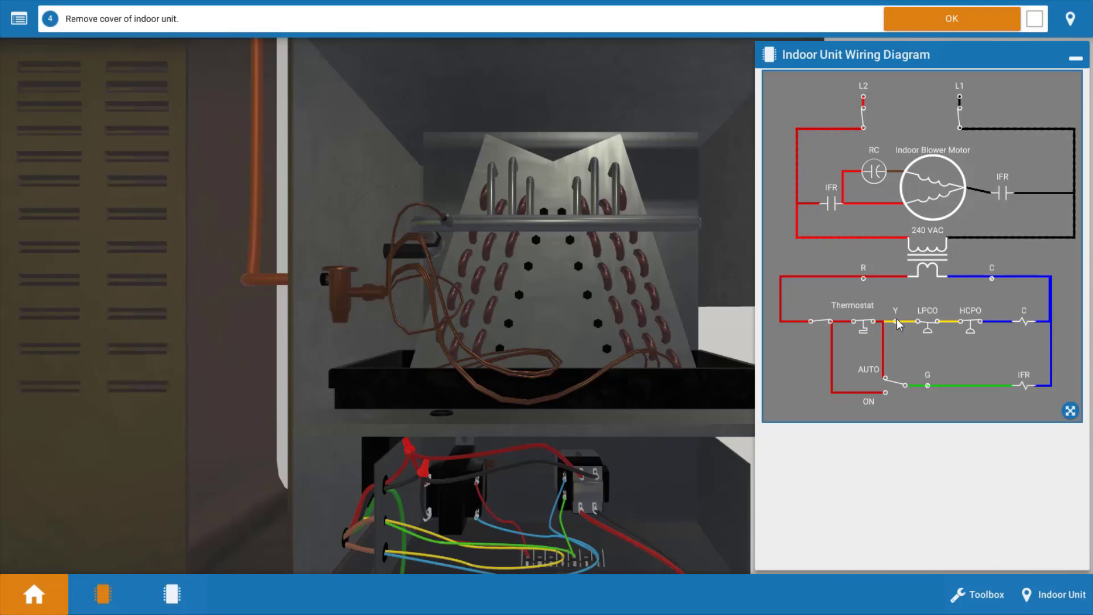
{"action": "mouse_move", "coordinate": [945, 474]}
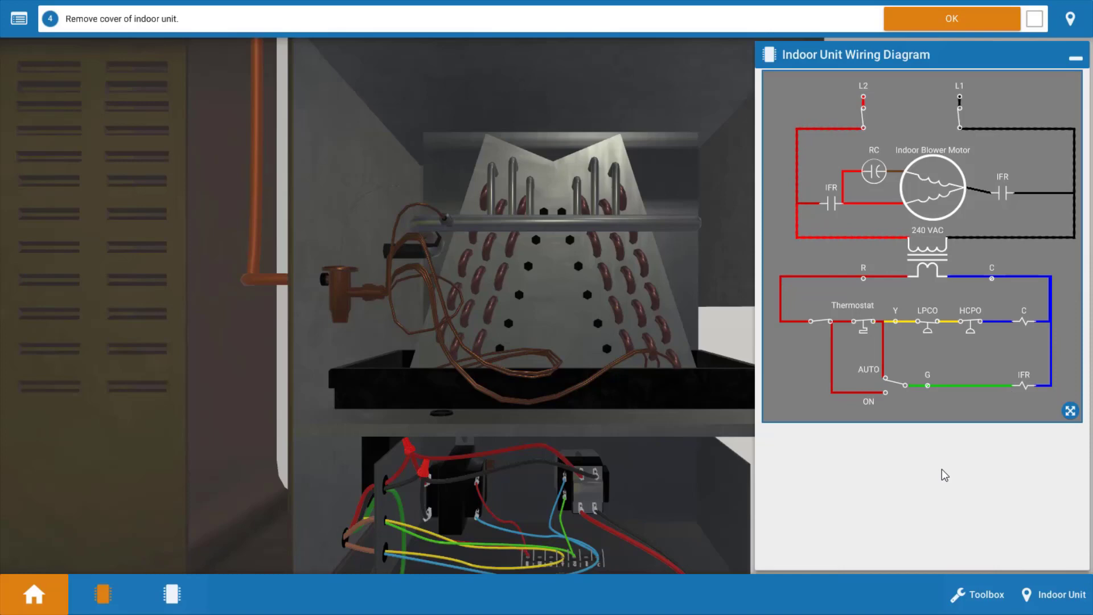
{"action": "mouse_move", "coordinate": [924, 472]}
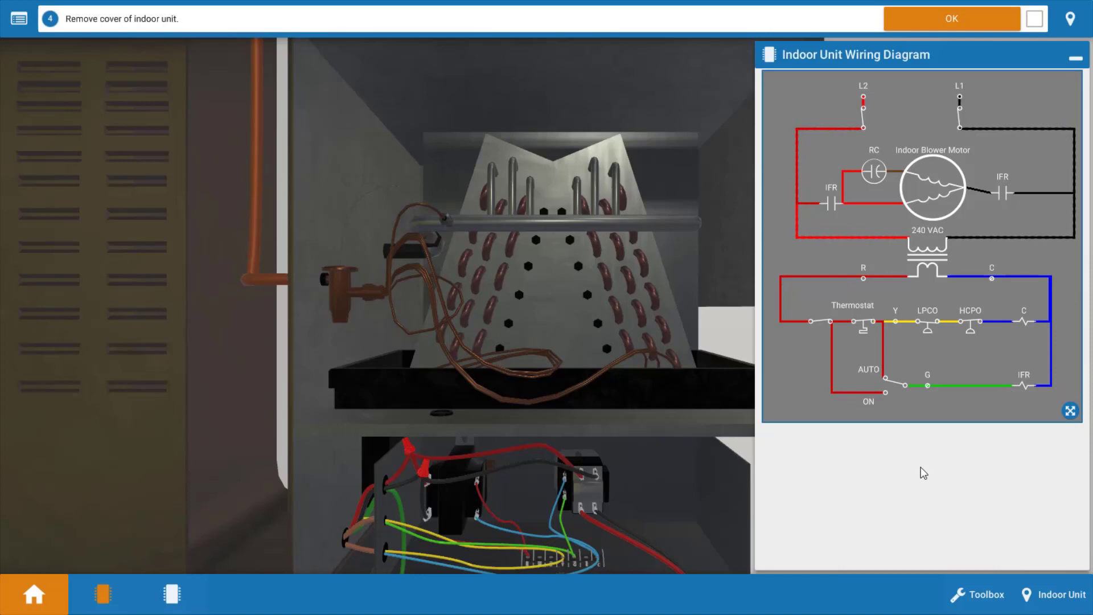
{"action": "mouse_move", "coordinate": [1076, 57]}
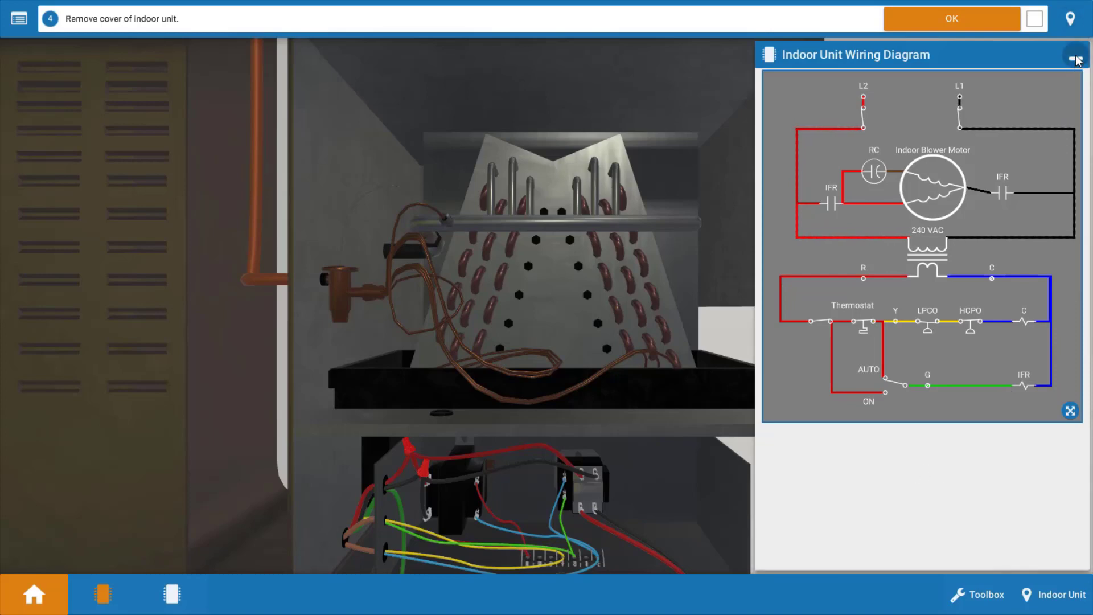
Dismiss the wiring diagram, finish step 4 and answer Yes to 240V on the transformer primary.
{"action": "left_click", "coordinate": [1073, 55]}
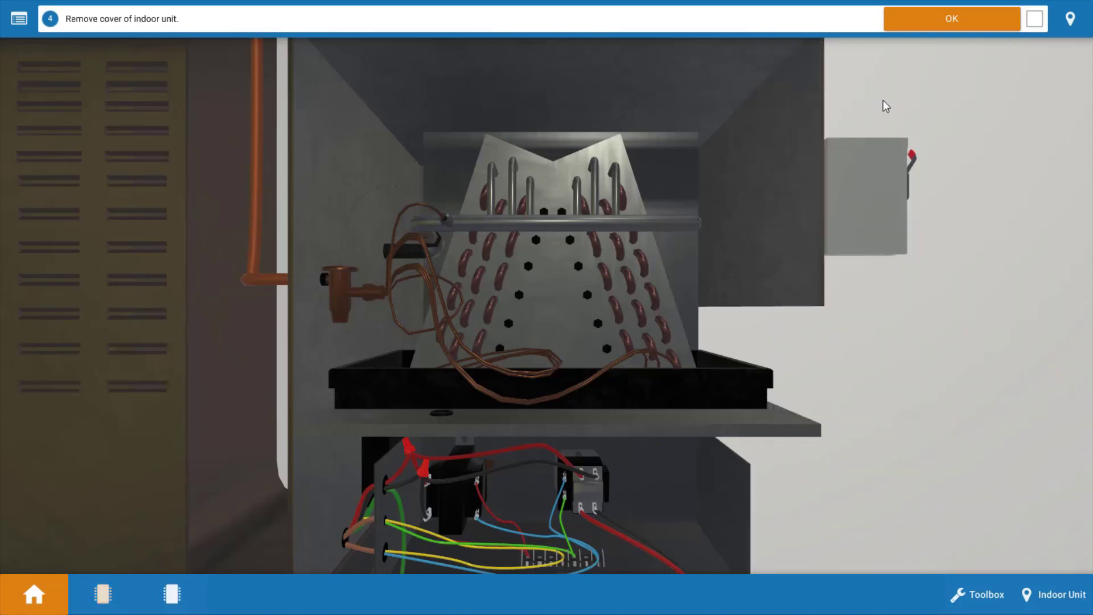
{"action": "left_click", "coordinate": [950, 19]}
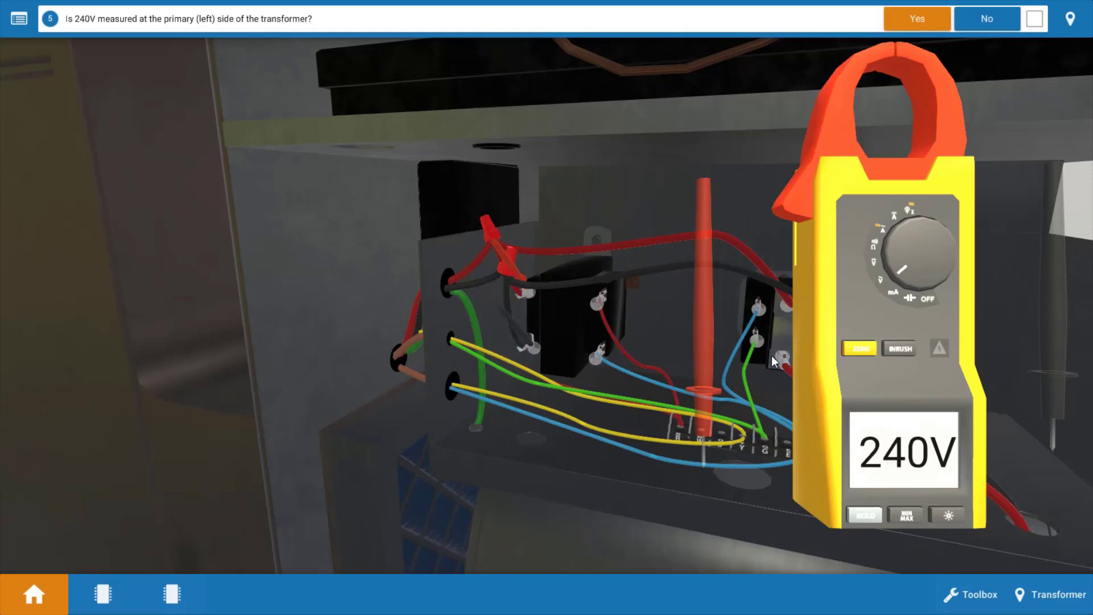
{"action": "mouse_move", "coordinate": [900, 274]}
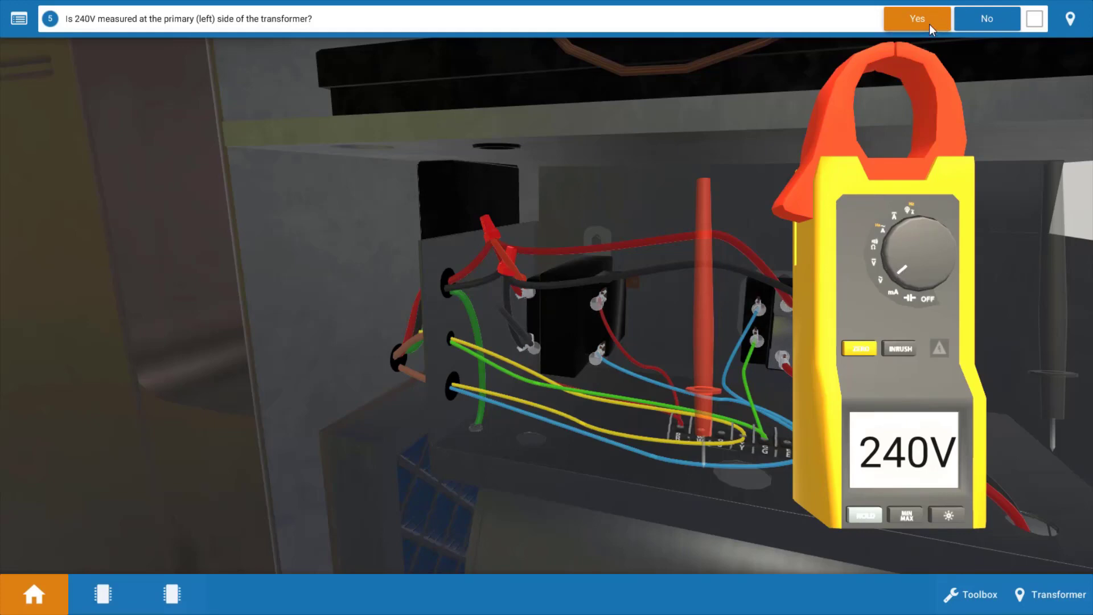
{"action": "left_click", "coordinate": [916, 18]}
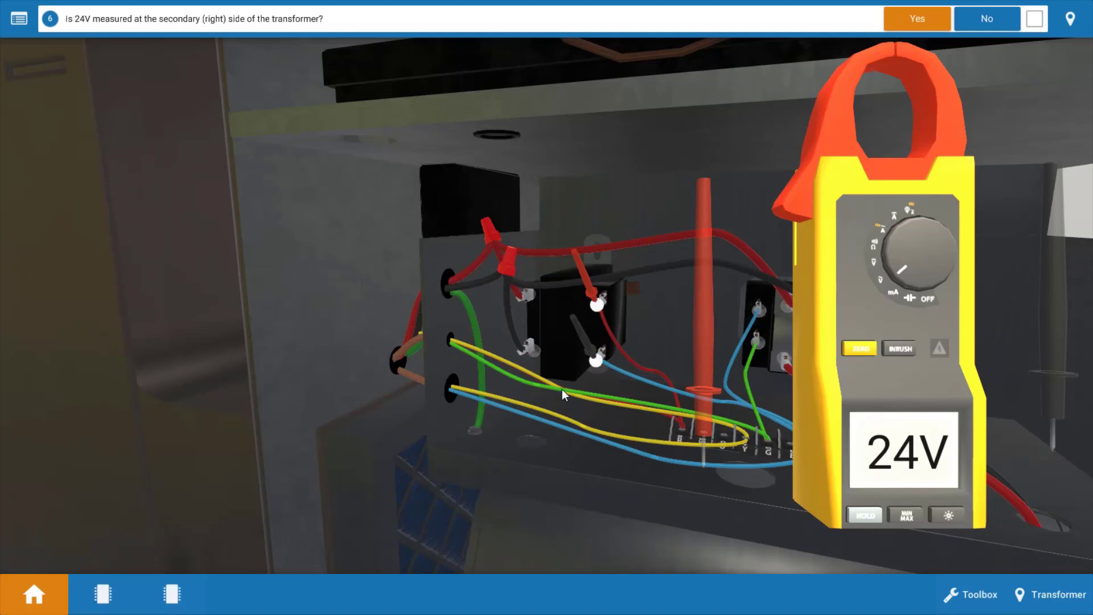
{"action": "mouse_move", "coordinate": [685, 501]}
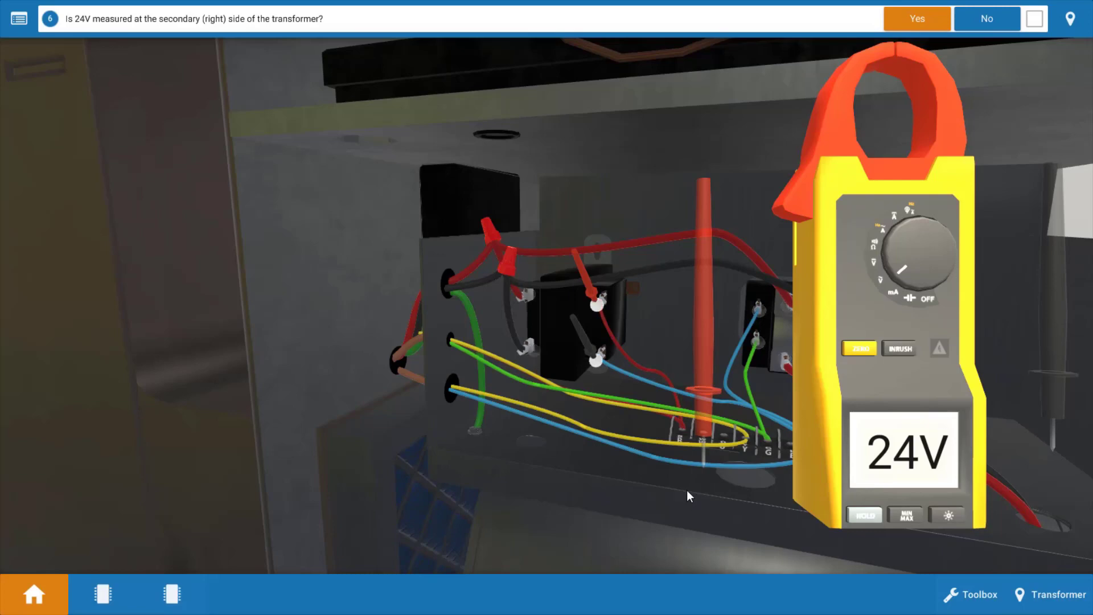
{"action": "mouse_move", "coordinate": [588, 540]}
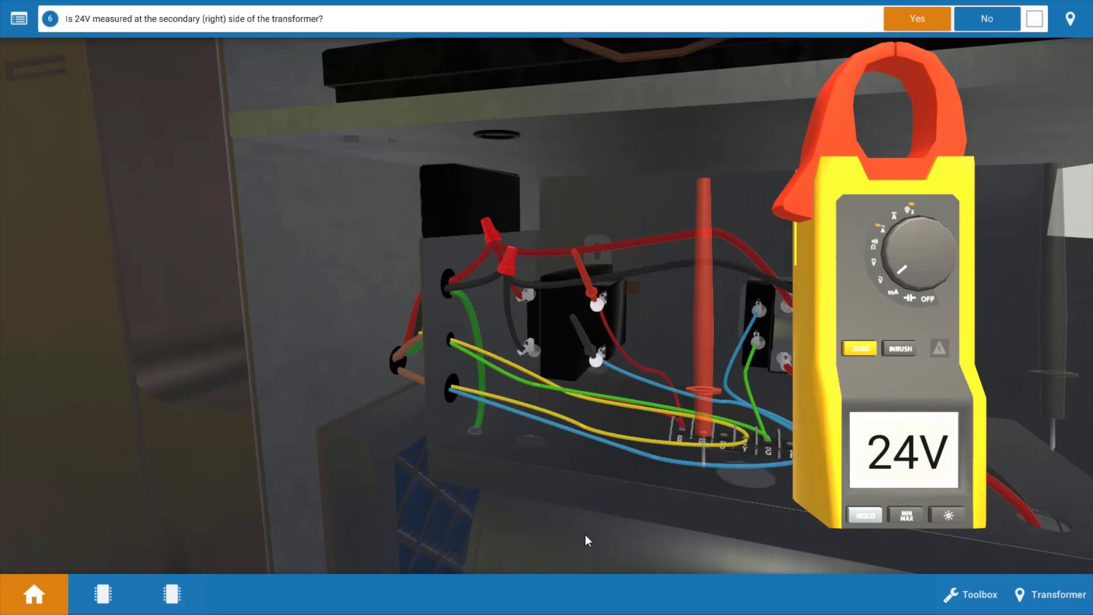
{"action": "mouse_move", "coordinate": [102, 593]}
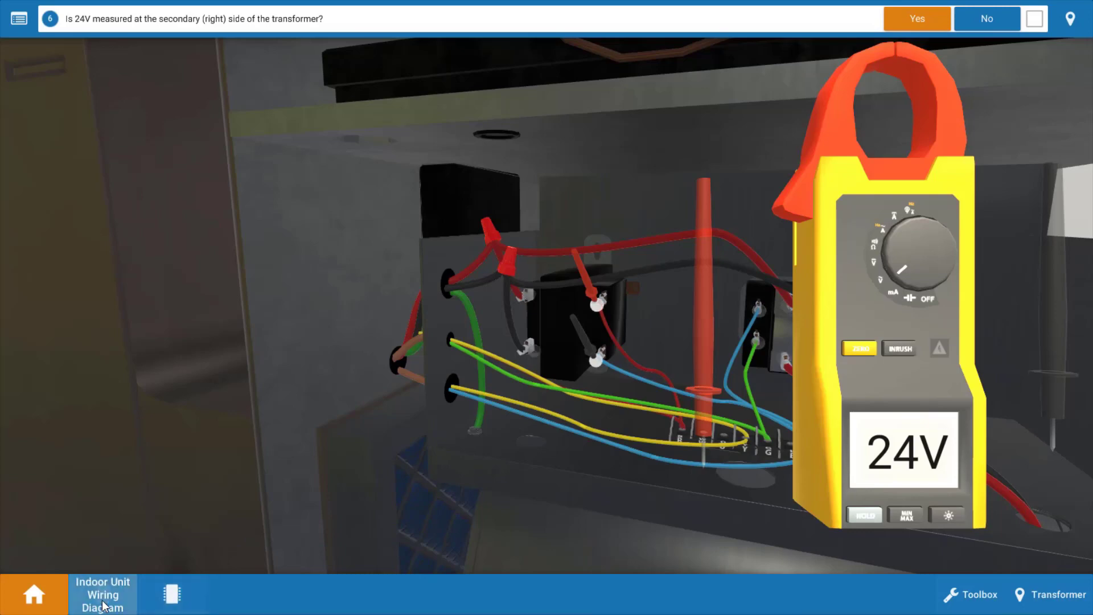
Review the indoor unit wiring diagram, then answer Yes to 24V on the transformer secondary.
{"action": "left_click", "coordinate": [102, 594]}
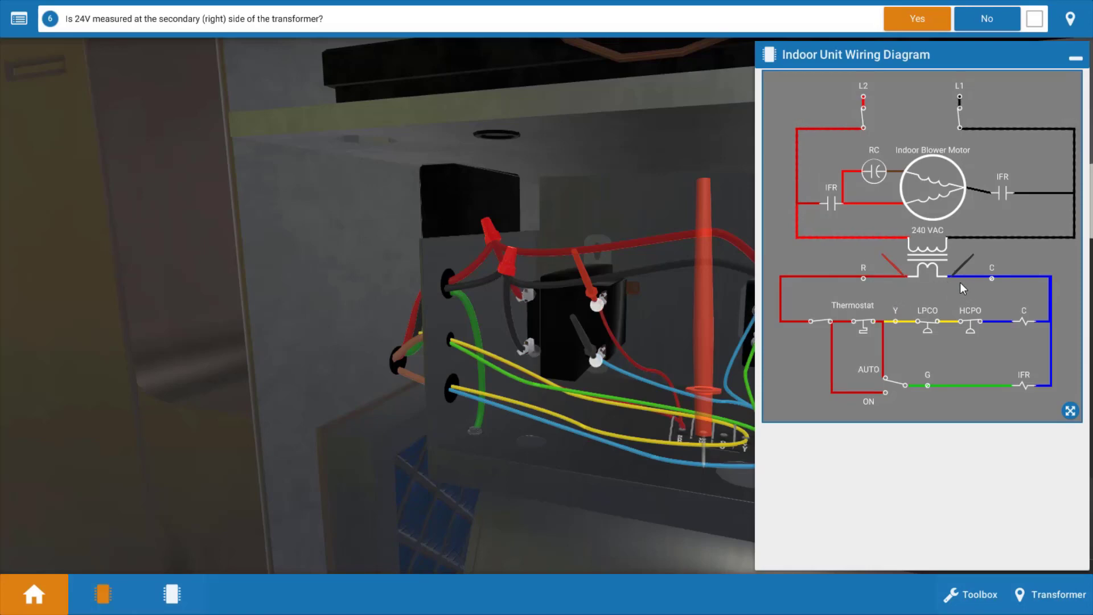
{"action": "mouse_move", "coordinate": [992, 425]}
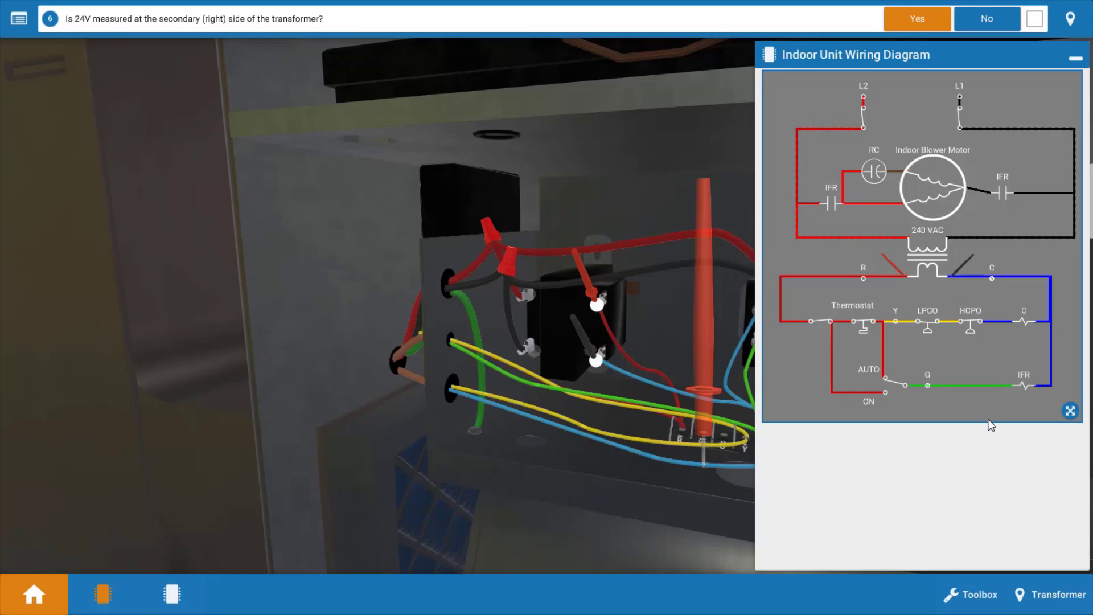
{"action": "mouse_move", "coordinate": [996, 466]}
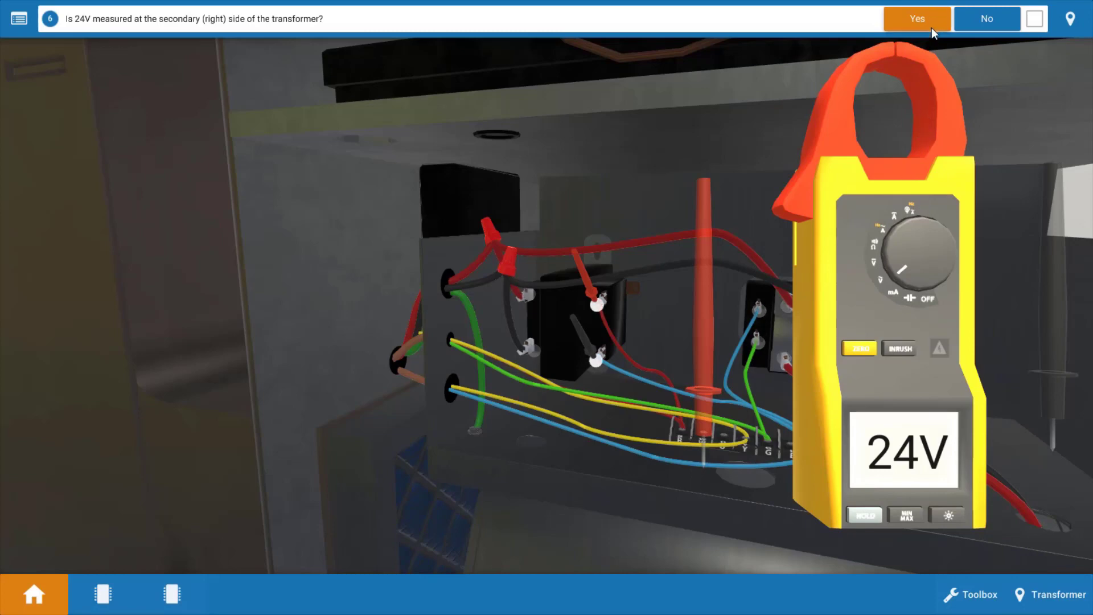
{"action": "left_click", "coordinate": [916, 19]}
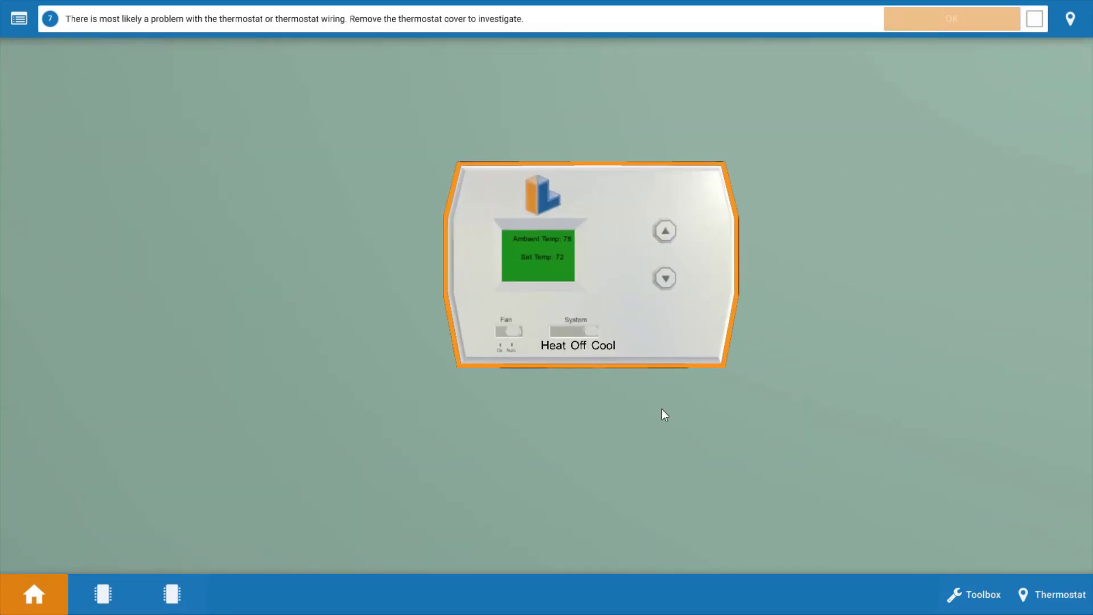
Remove the thermostat cover via its menu and confirm the terminal base is exposed.
{"action": "left_click", "coordinate": [1052, 594]}
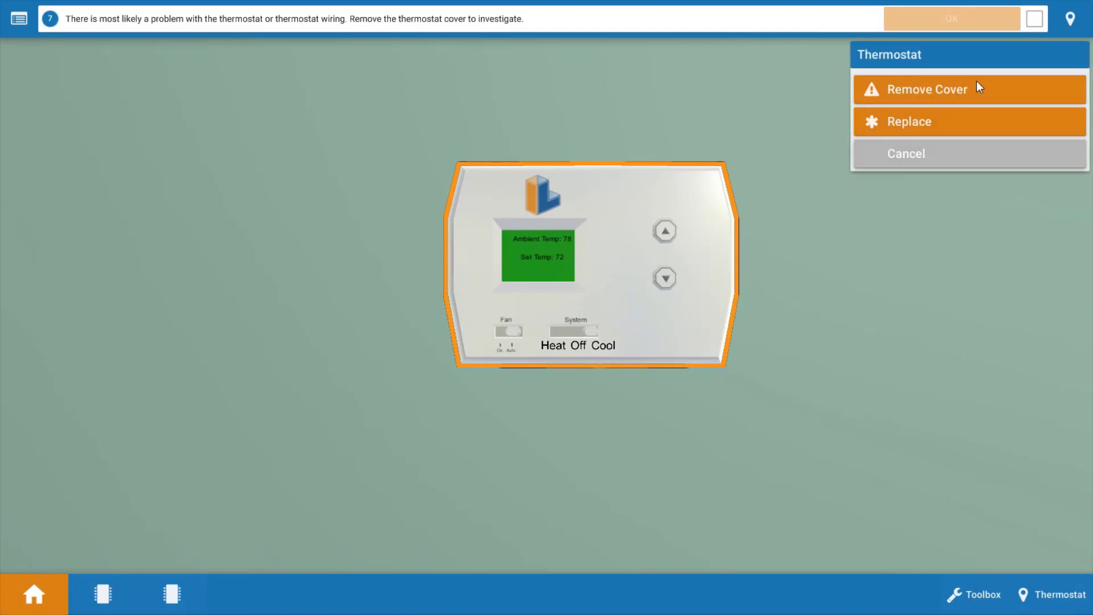
{"action": "left_click", "coordinate": [927, 89]}
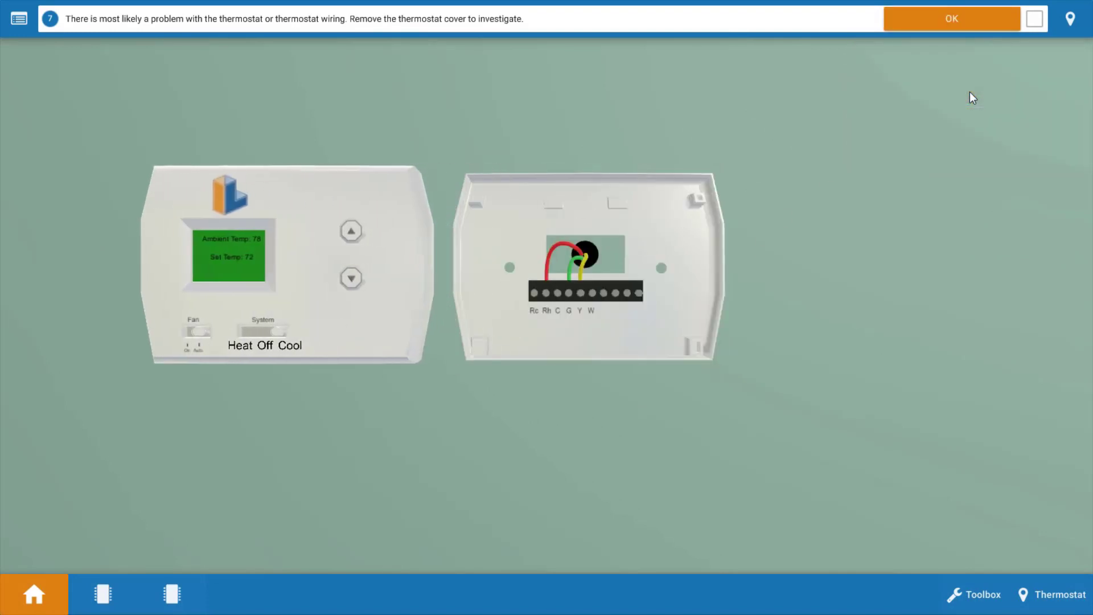
{"action": "mouse_move", "coordinate": [868, 414]}
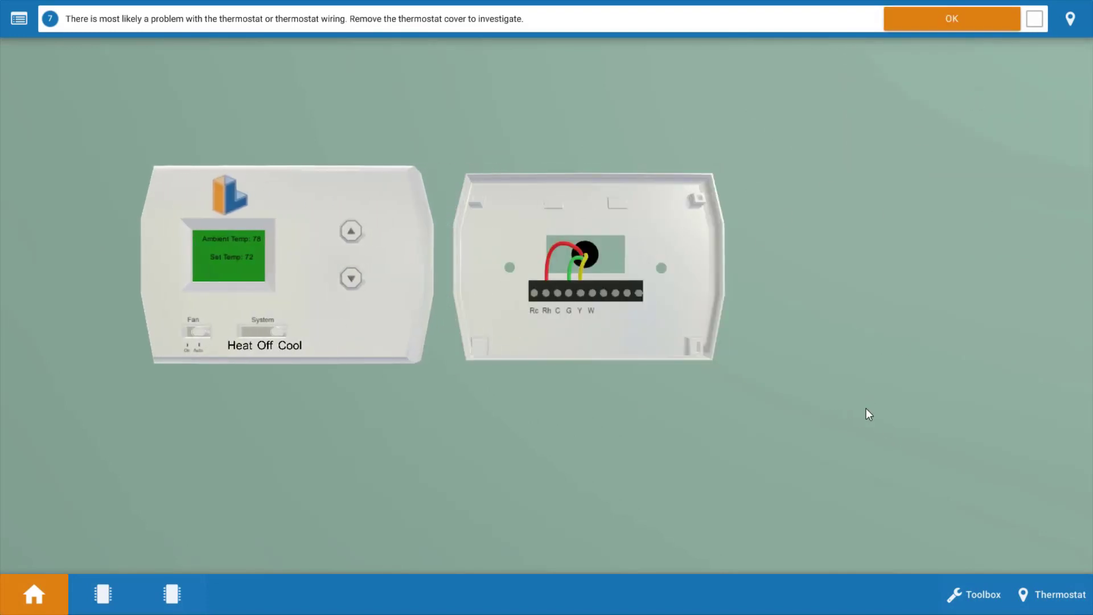
{"action": "mouse_move", "coordinate": [604, 376]}
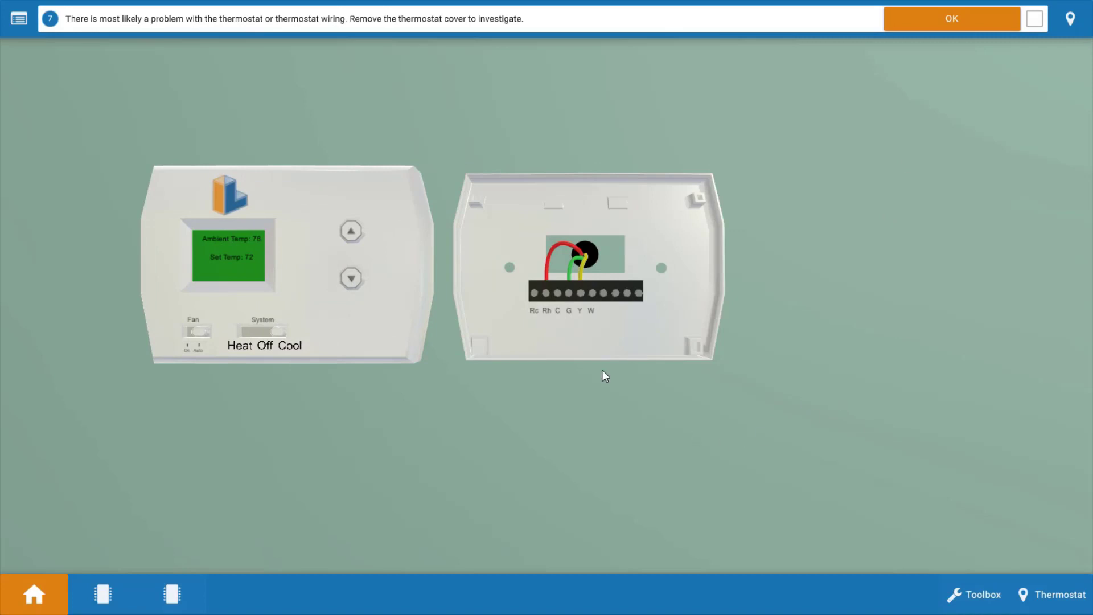
{"action": "mouse_move", "coordinate": [556, 385]}
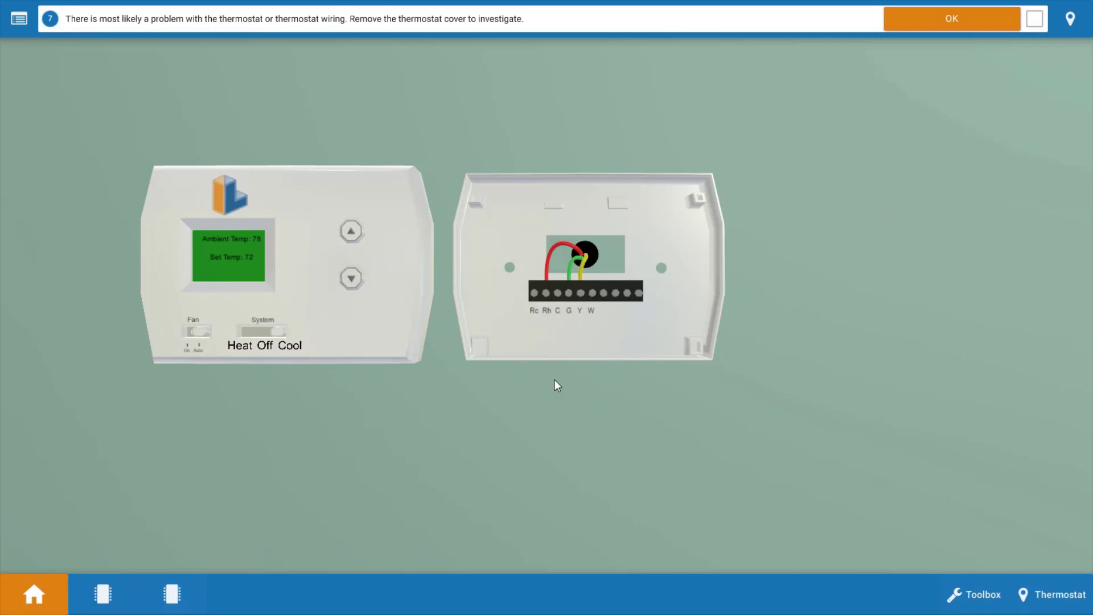
{"action": "mouse_move", "coordinate": [592, 405]}
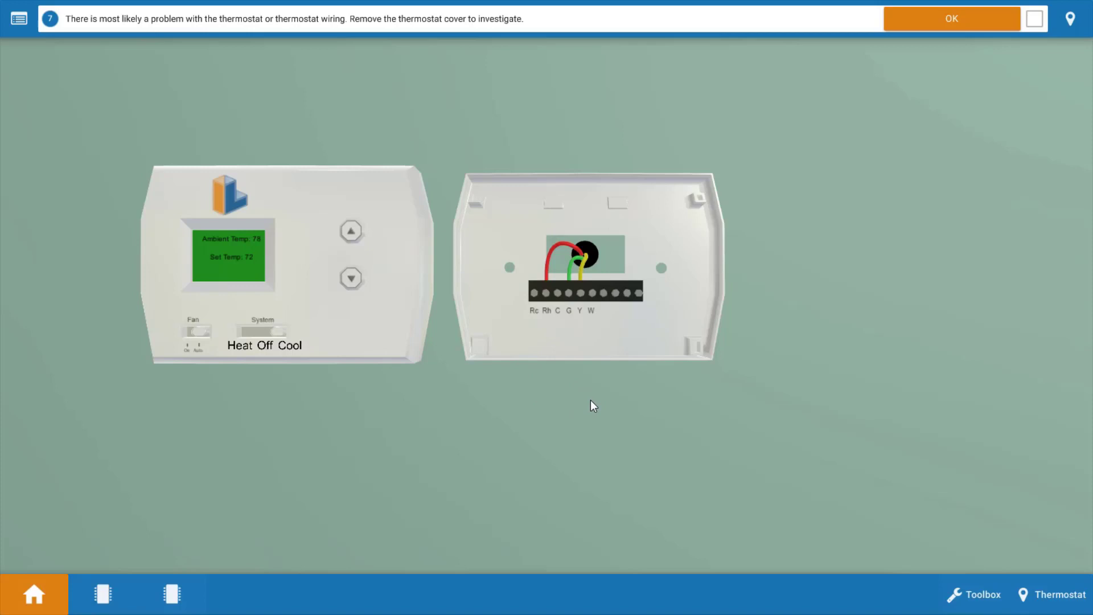
{"action": "mouse_move", "coordinate": [654, 418]}
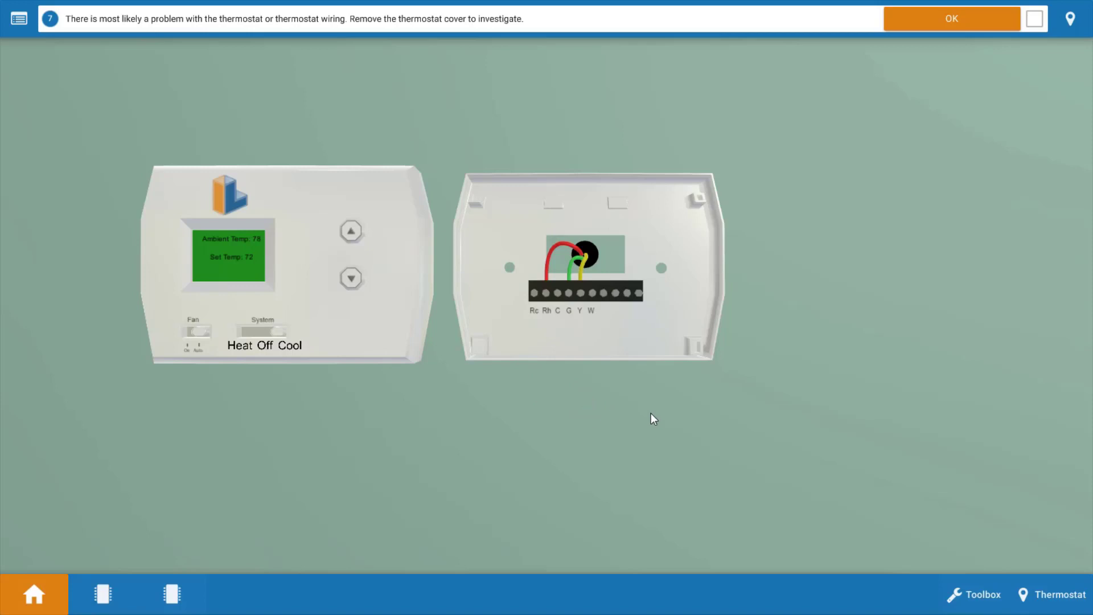
{"action": "mouse_move", "coordinate": [609, 604]}
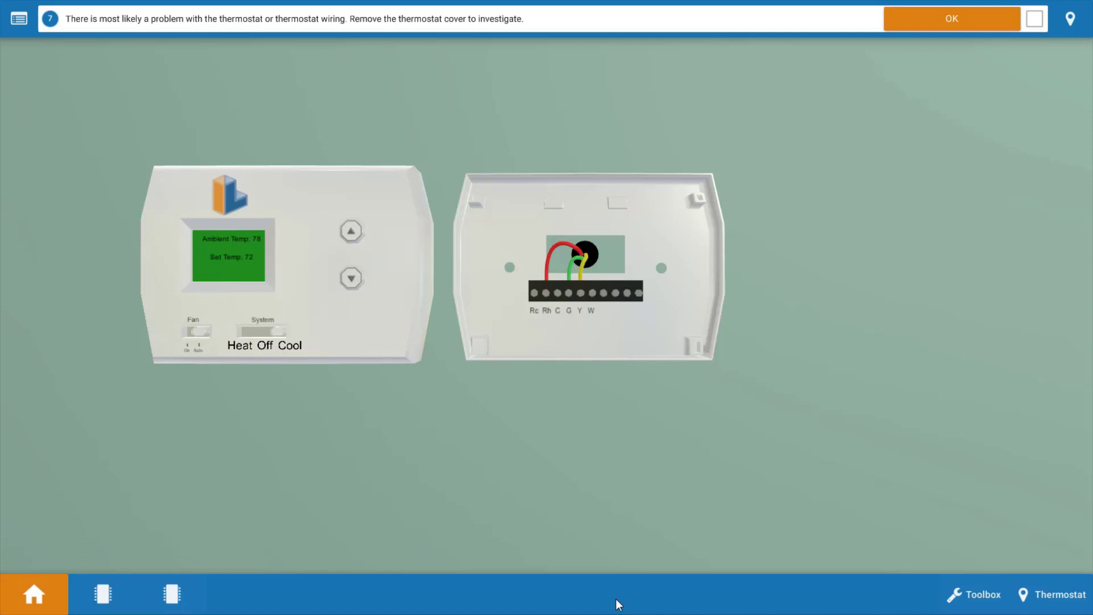
{"action": "mouse_move", "coordinate": [1044, 3]}
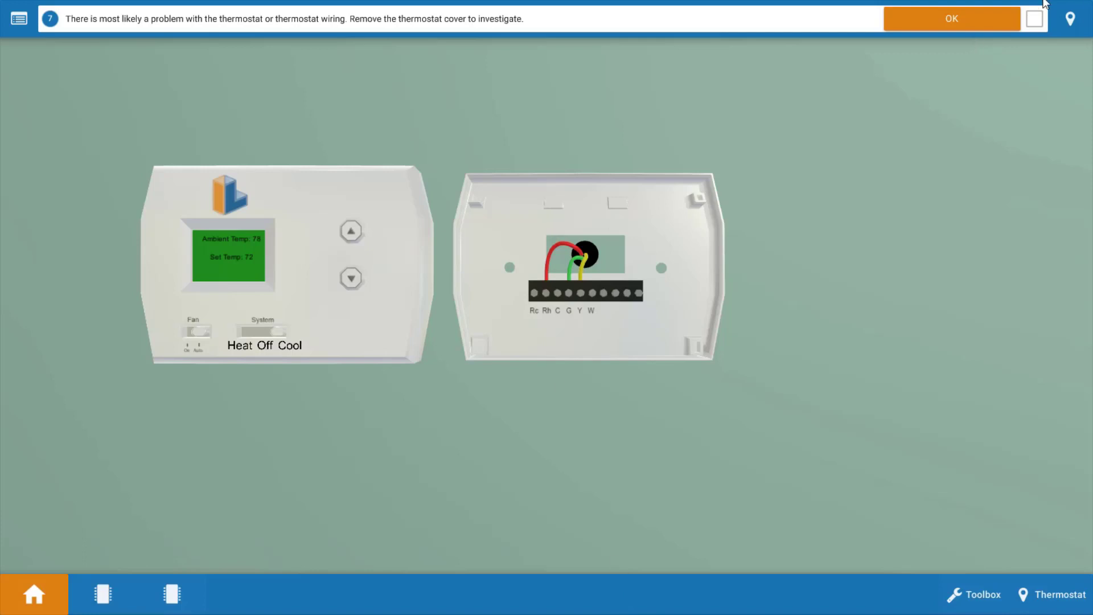
{"action": "left_click", "coordinate": [950, 20]}
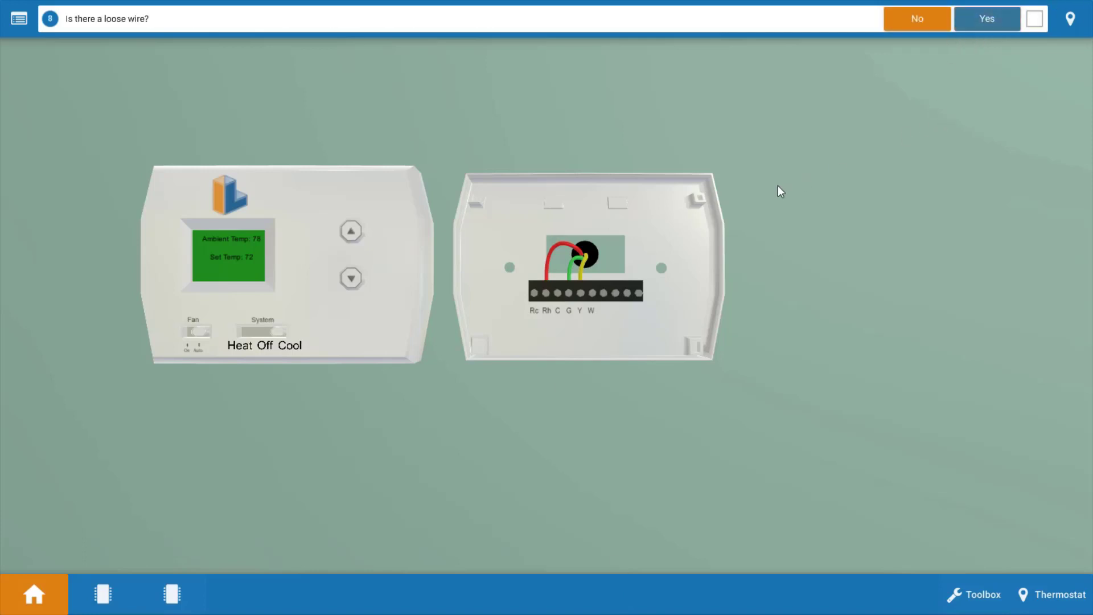
{"action": "mouse_move", "coordinate": [747, 288]}
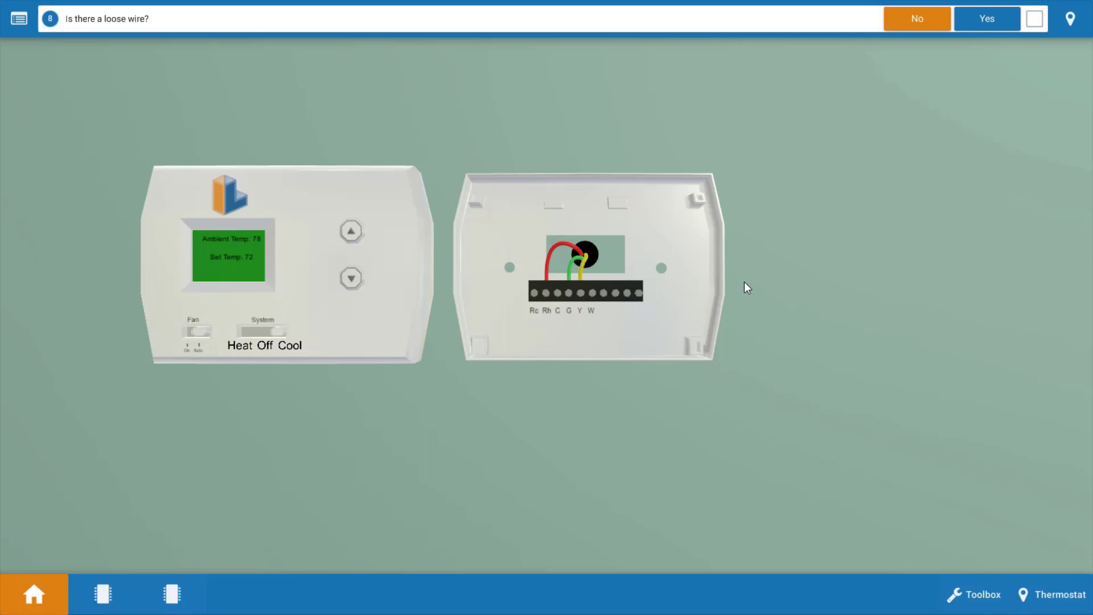
Answer the loose-wire question, select the thermostat and bring up the procedure checklist.
{"action": "left_click", "coordinate": [915, 18]}
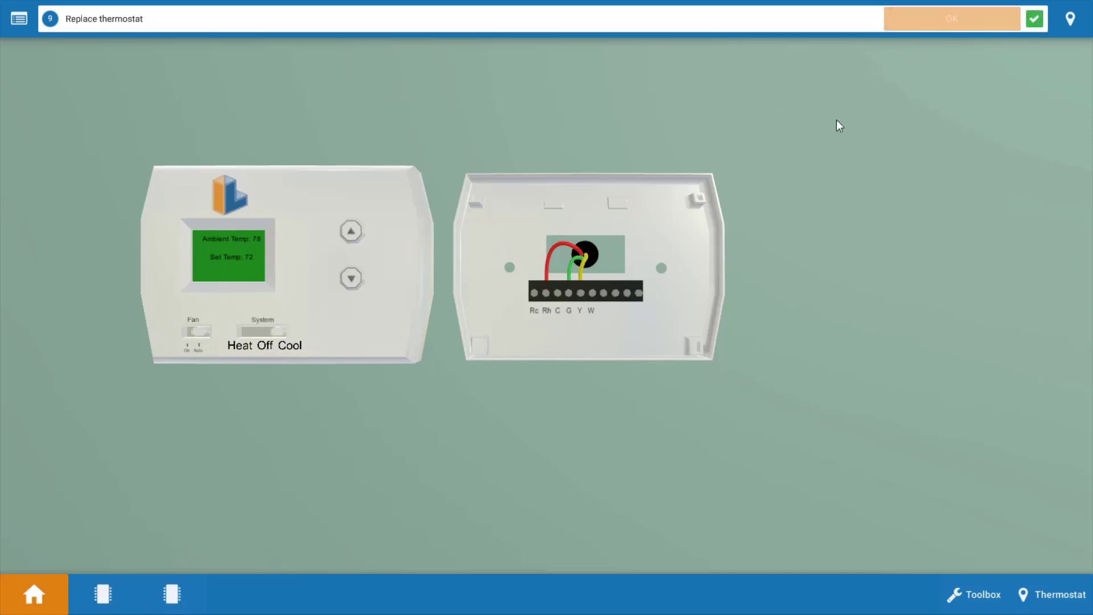
{"action": "left_click", "coordinate": [286, 266]}
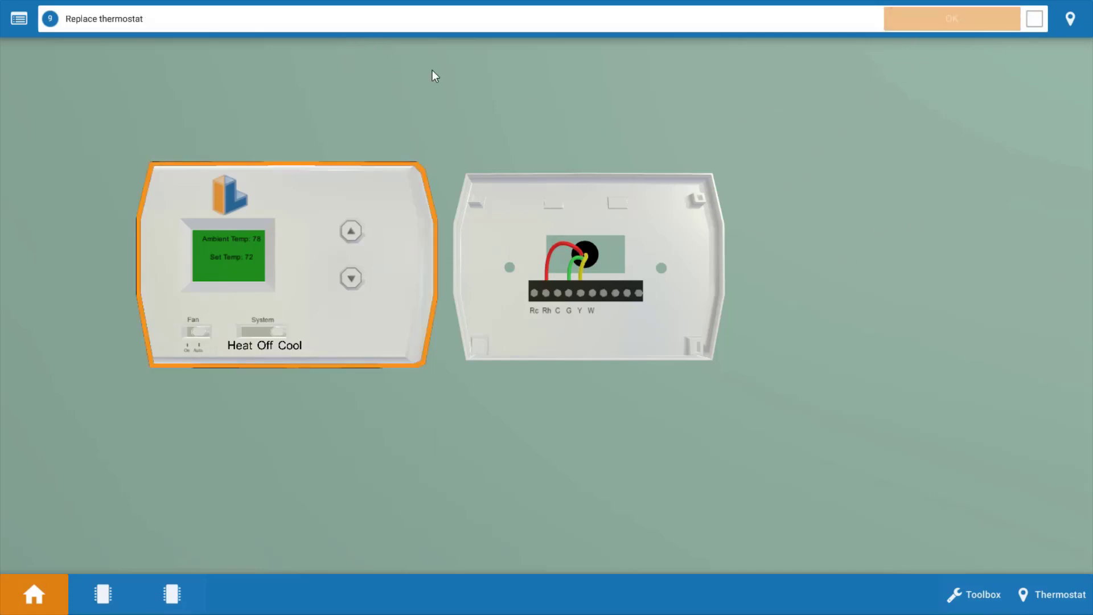
{"action": "mouse_move", "coordinate": [20, 19]}
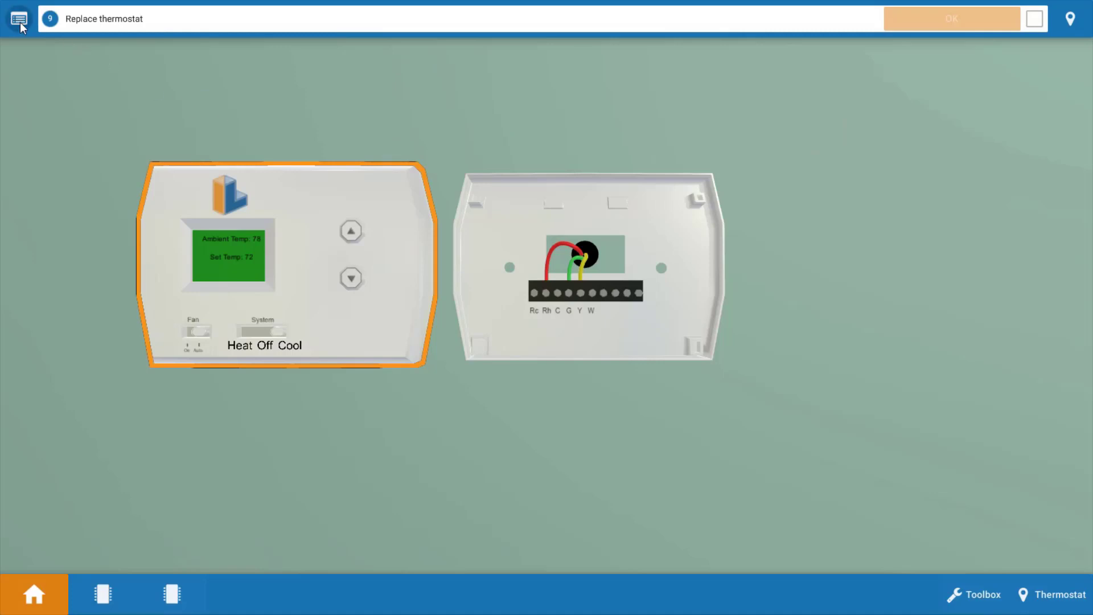
{"action": "left_click", "coordinate": [17, 19]}
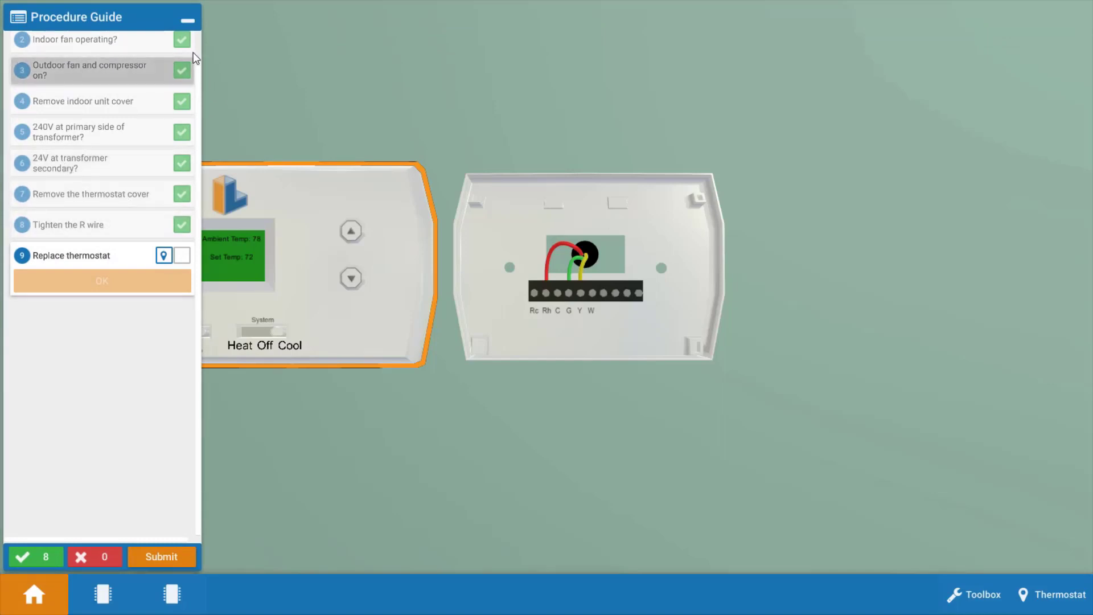
{"action": "mouse_move", "coordinate": [198, 50]}
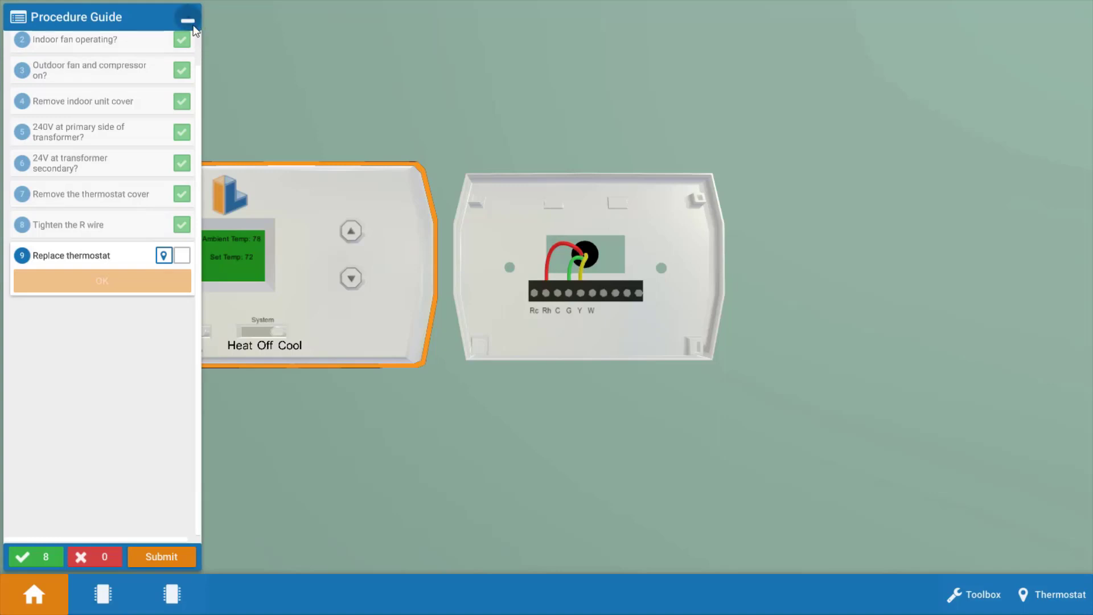
Dismiss the procedure checklist after reviewing the eight completed steps.
{"action": "left_click", "coordinate": [187, 17]}
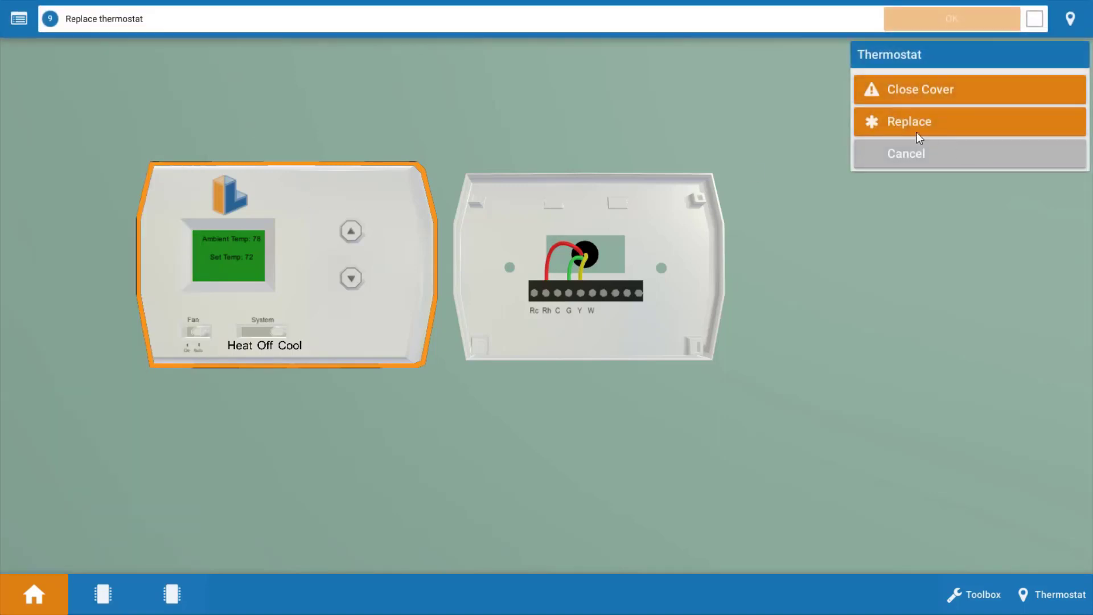
Replace the faulty thermostat and confirm cool air is circulating at the vent.
{"action": "left_click", "coordinate": [908, 121]}
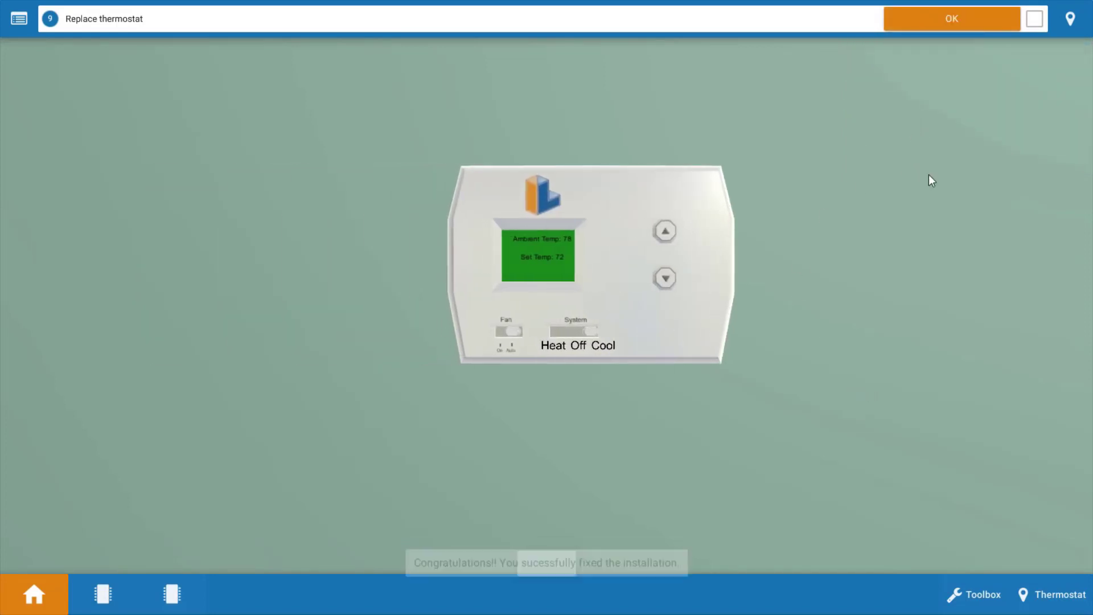
{"action": "left_click", "coordinate": [949, 18]}
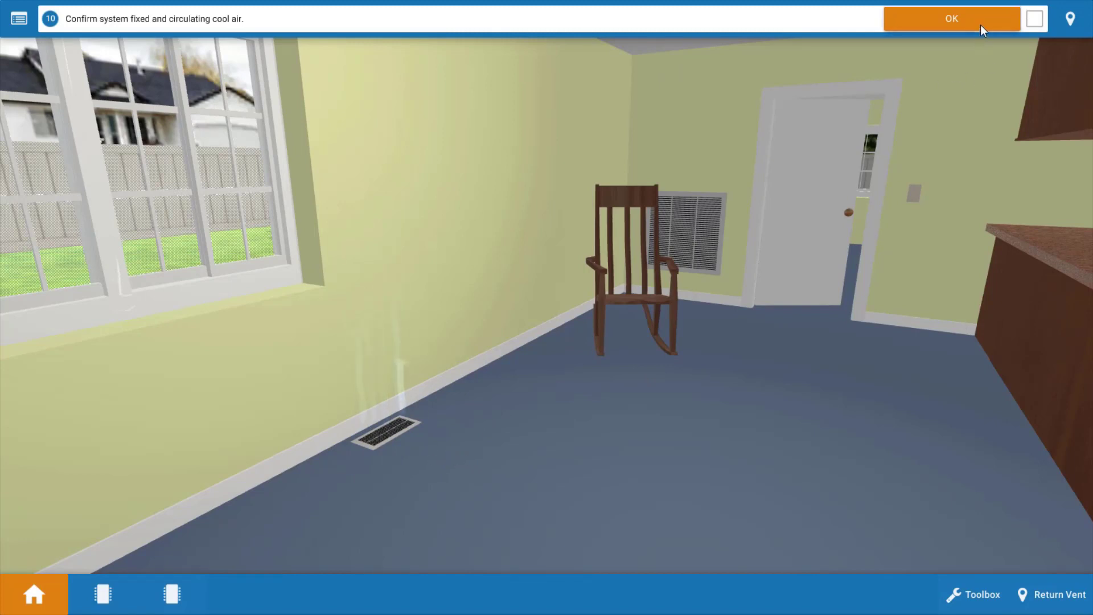
{"action": "left_click", "coordinate": [950, 20]}
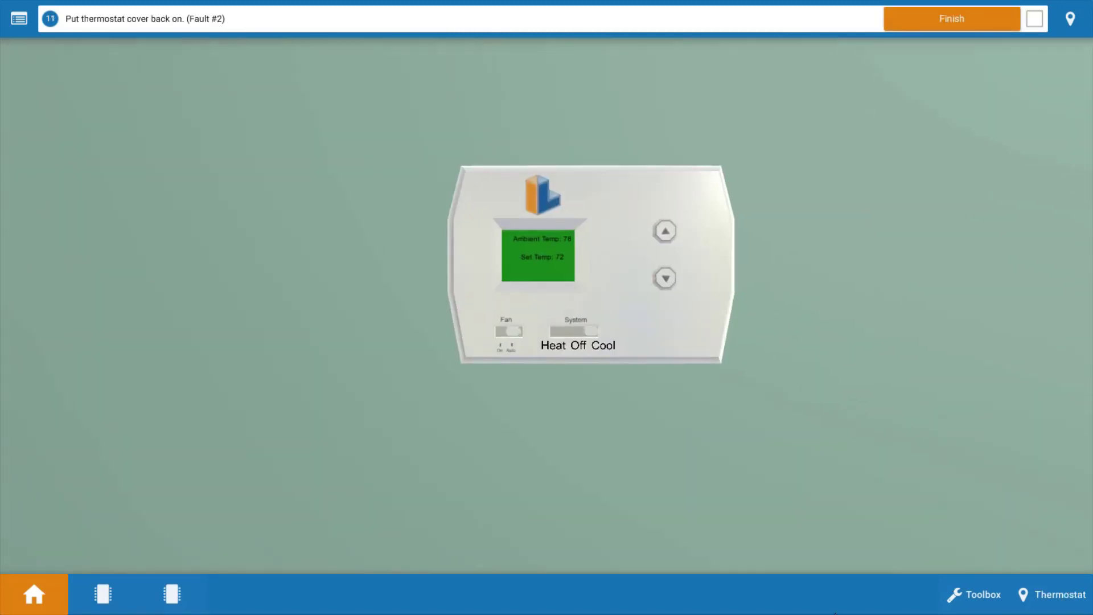